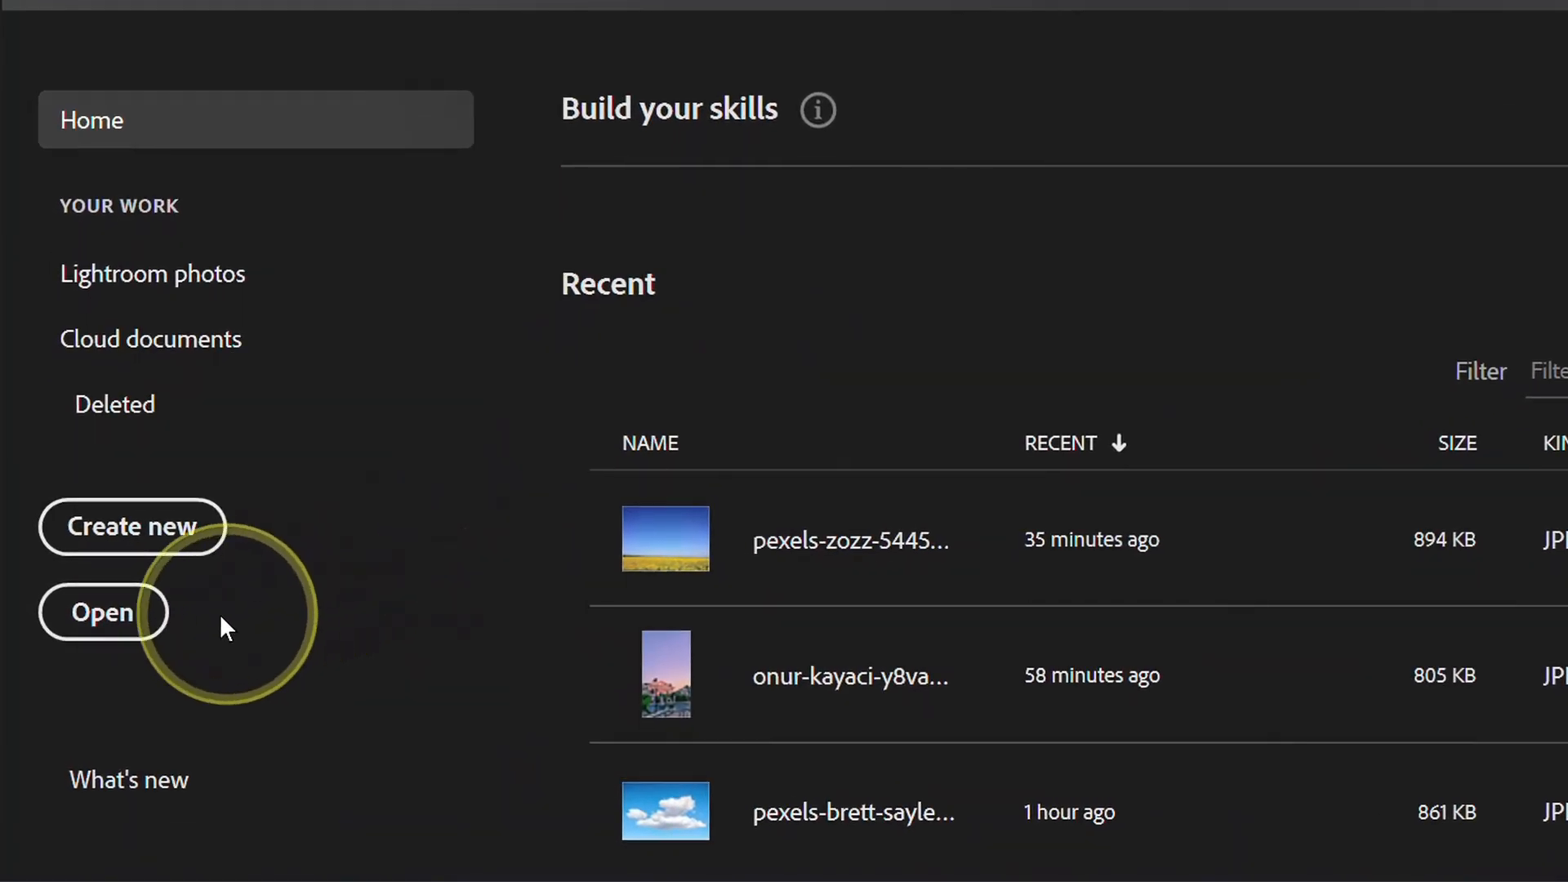
Open the pexels-brett-sayles-4610805 cloud photo from the Home screen
left_click(101, 612)
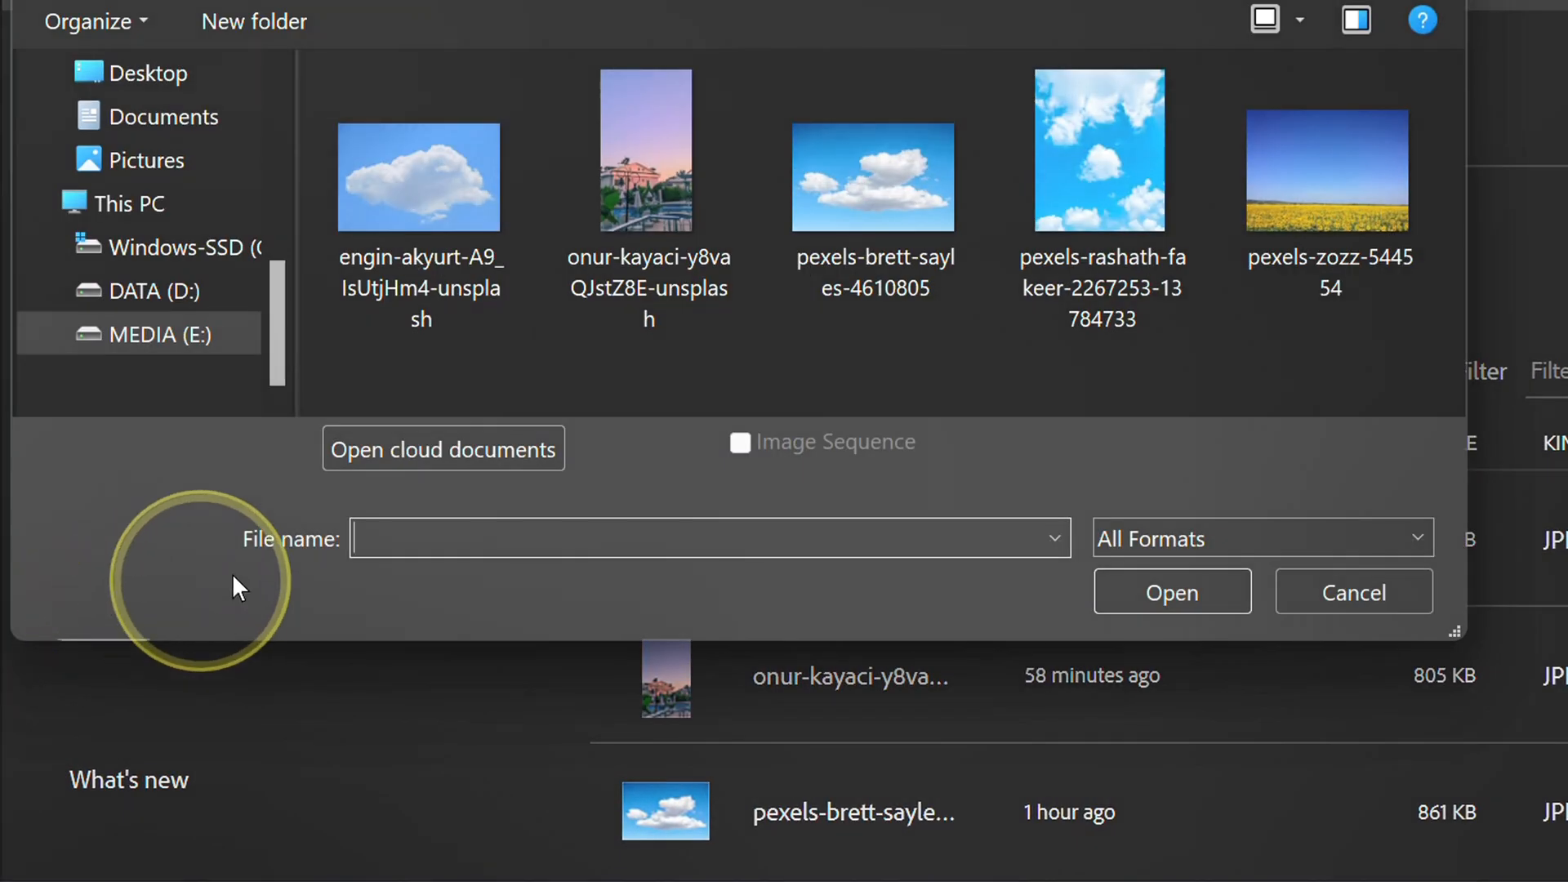
left_click(872, 178)
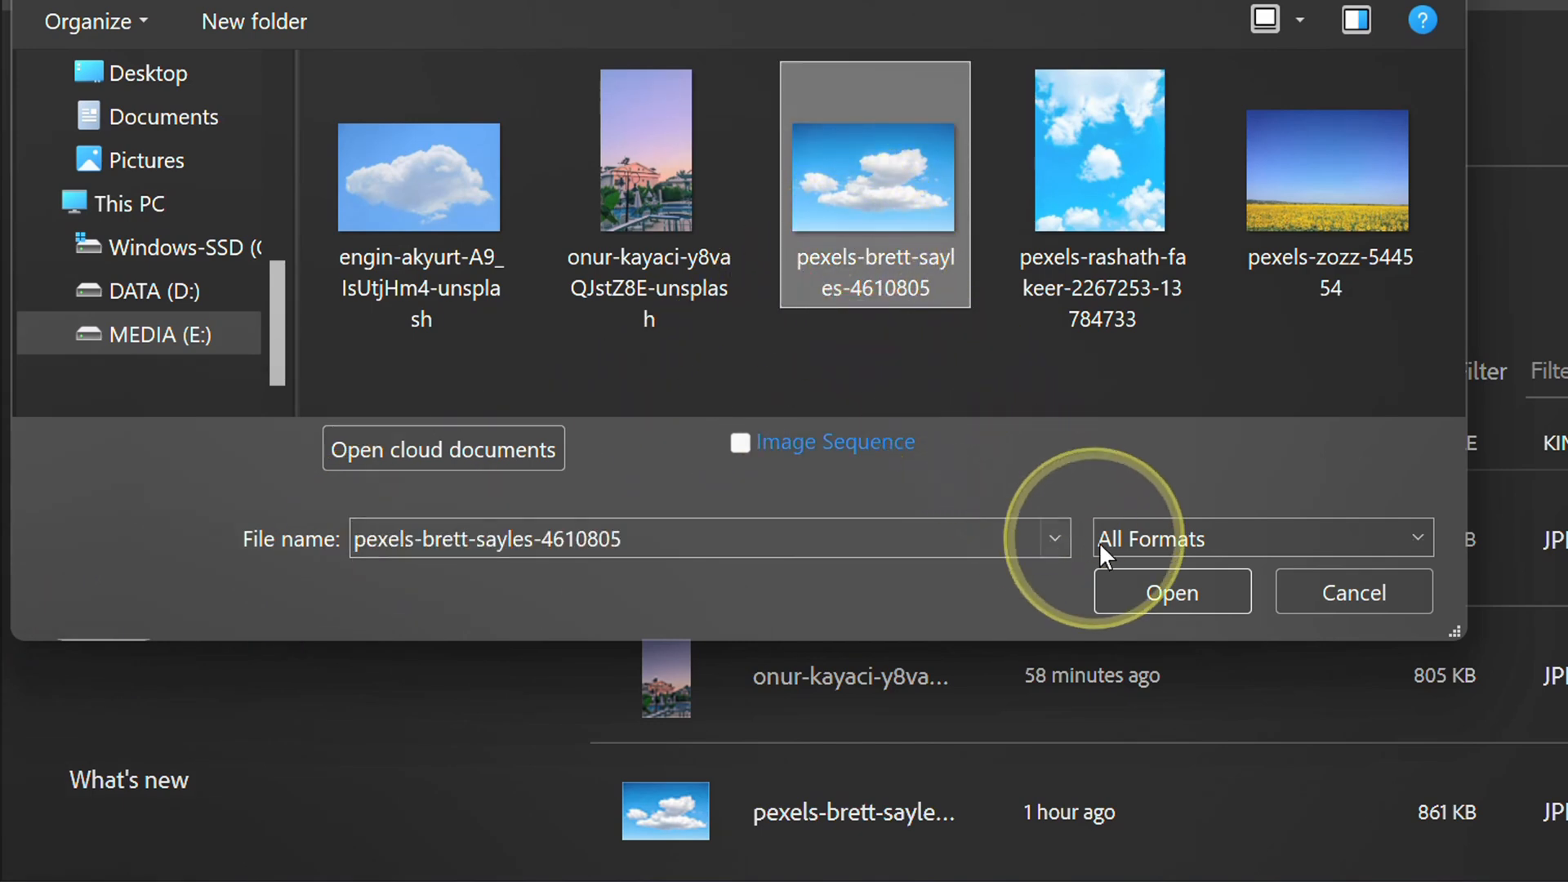
left_click(1170, 591)
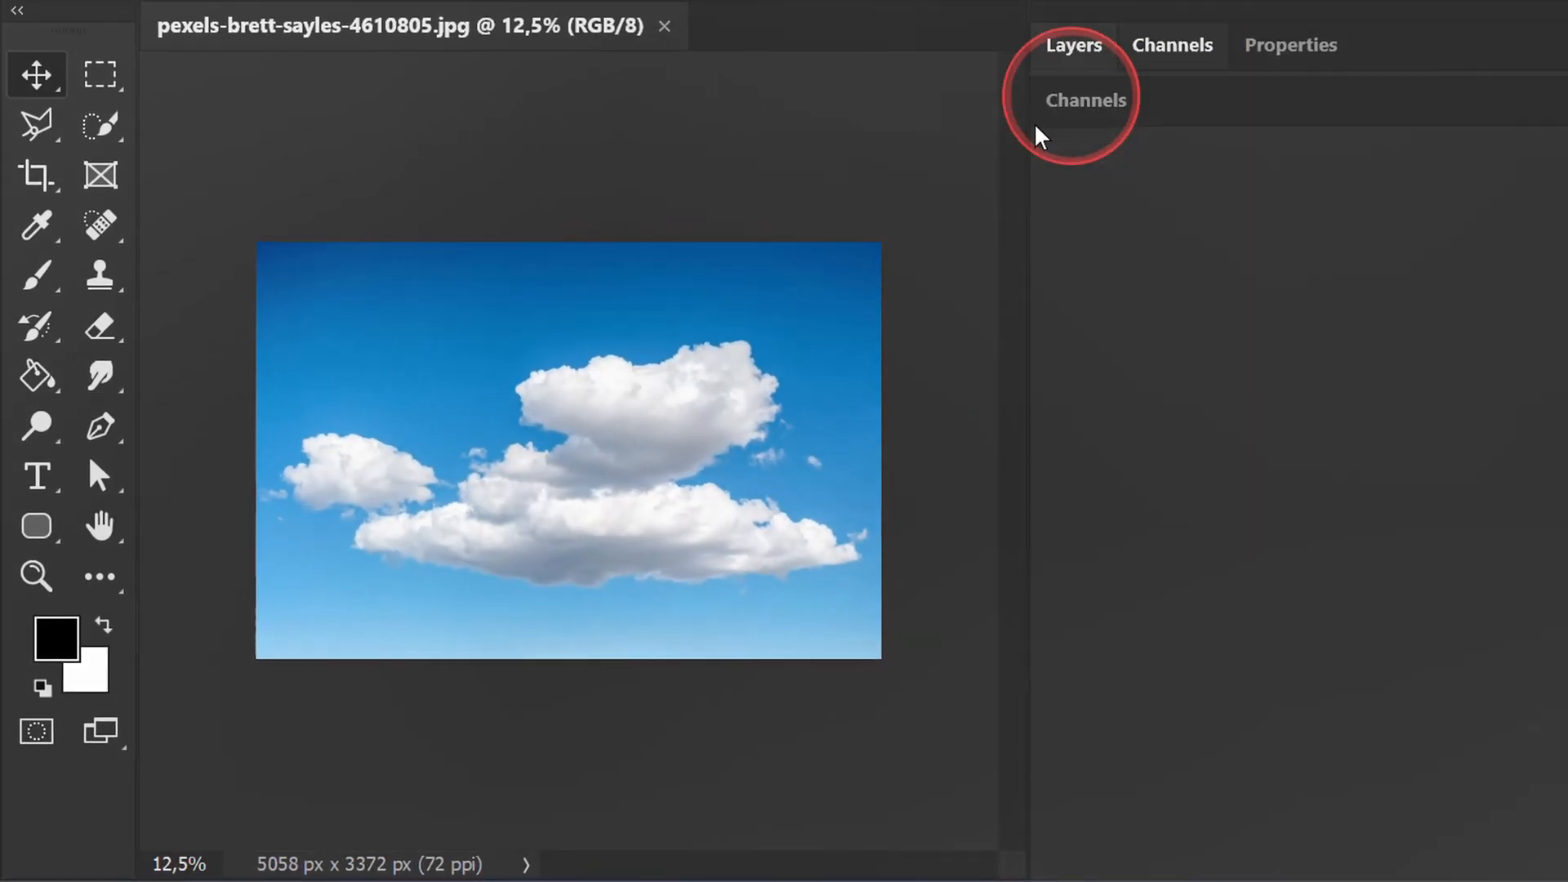
Reopen the closed Channels panel via the Window menu and dock it beside Layers
left_click(1086, 100)
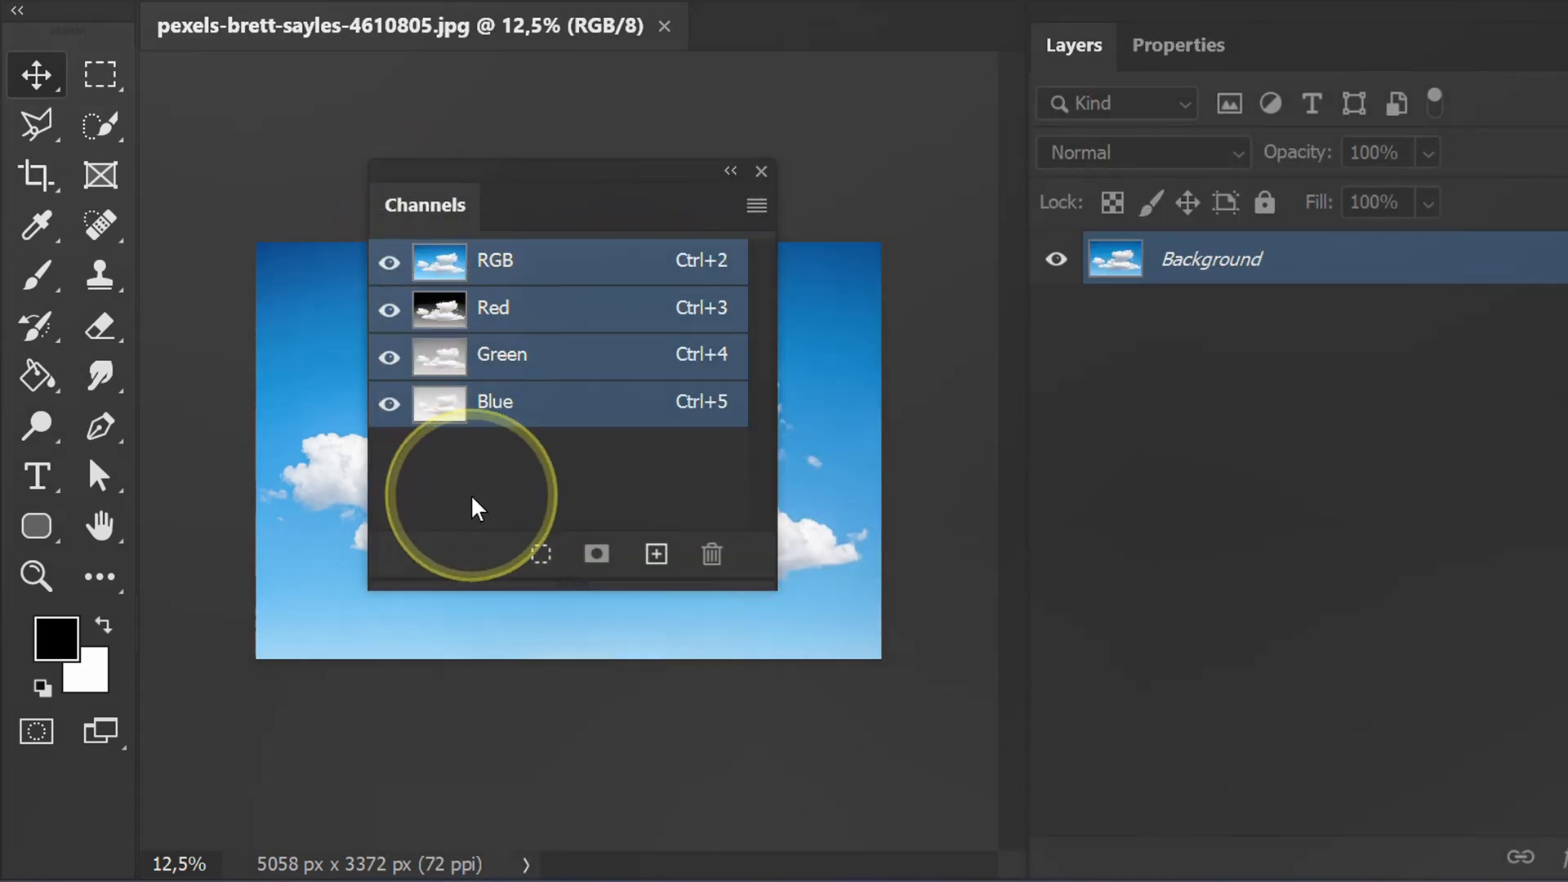
left_click(761, 170)
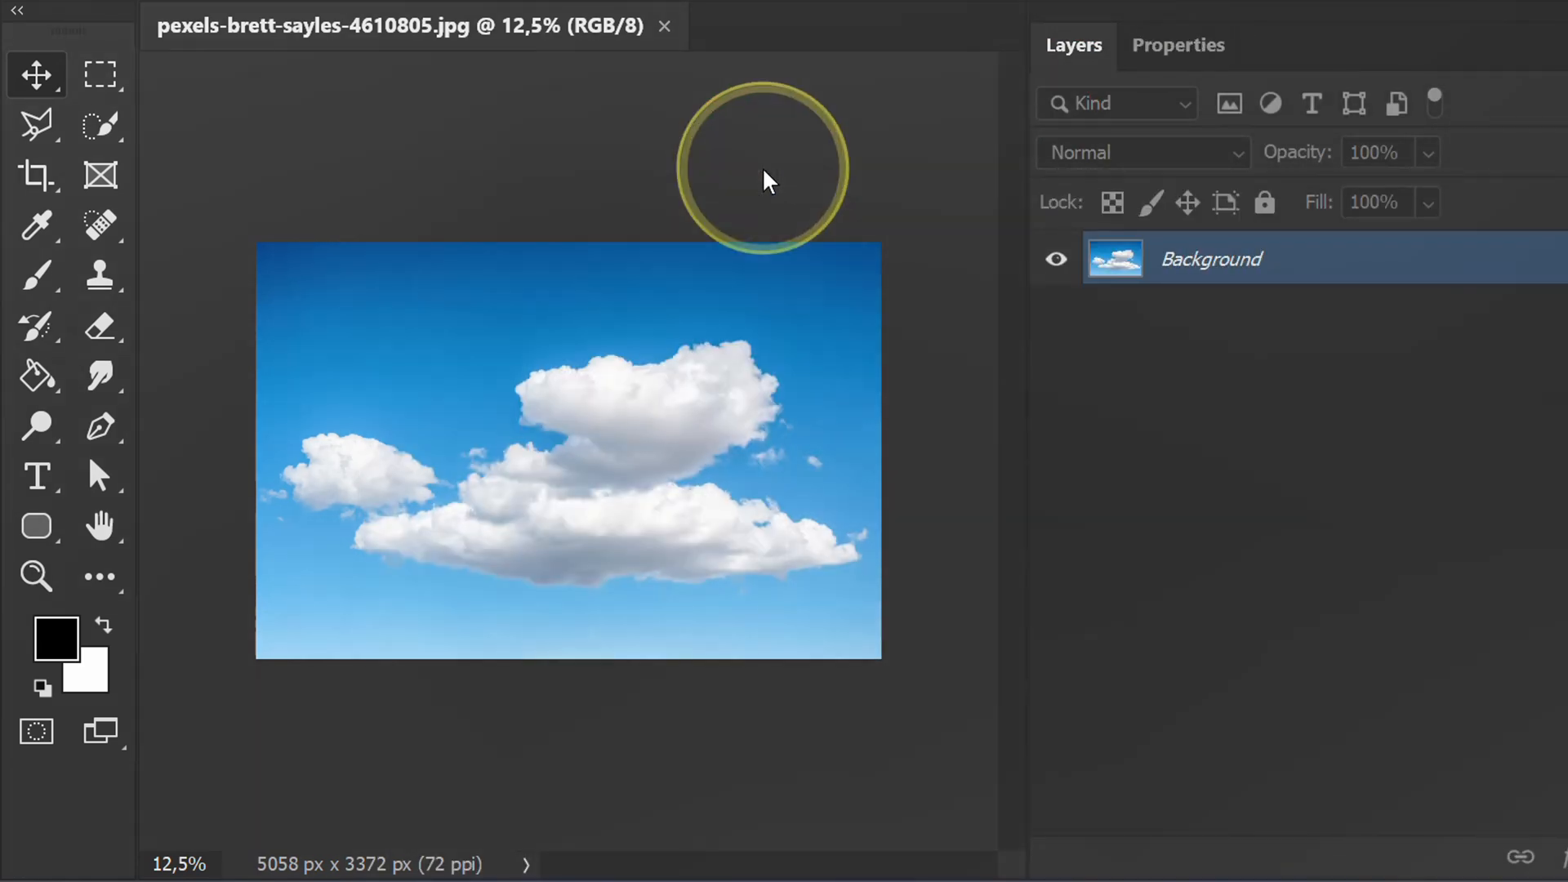
left_click(666, 20)
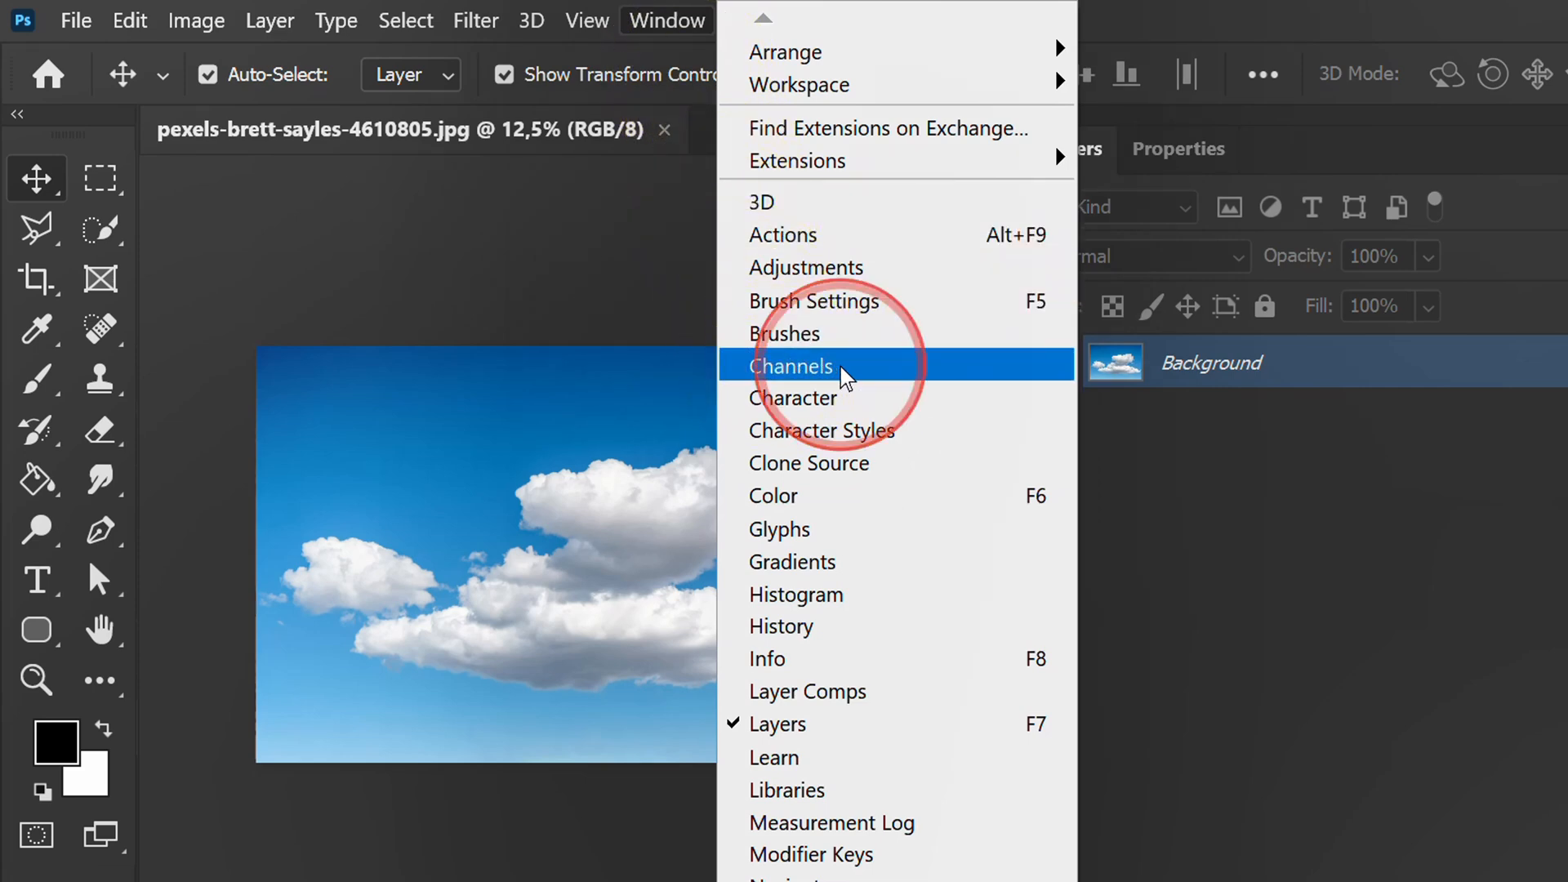
left_click(791, 365)
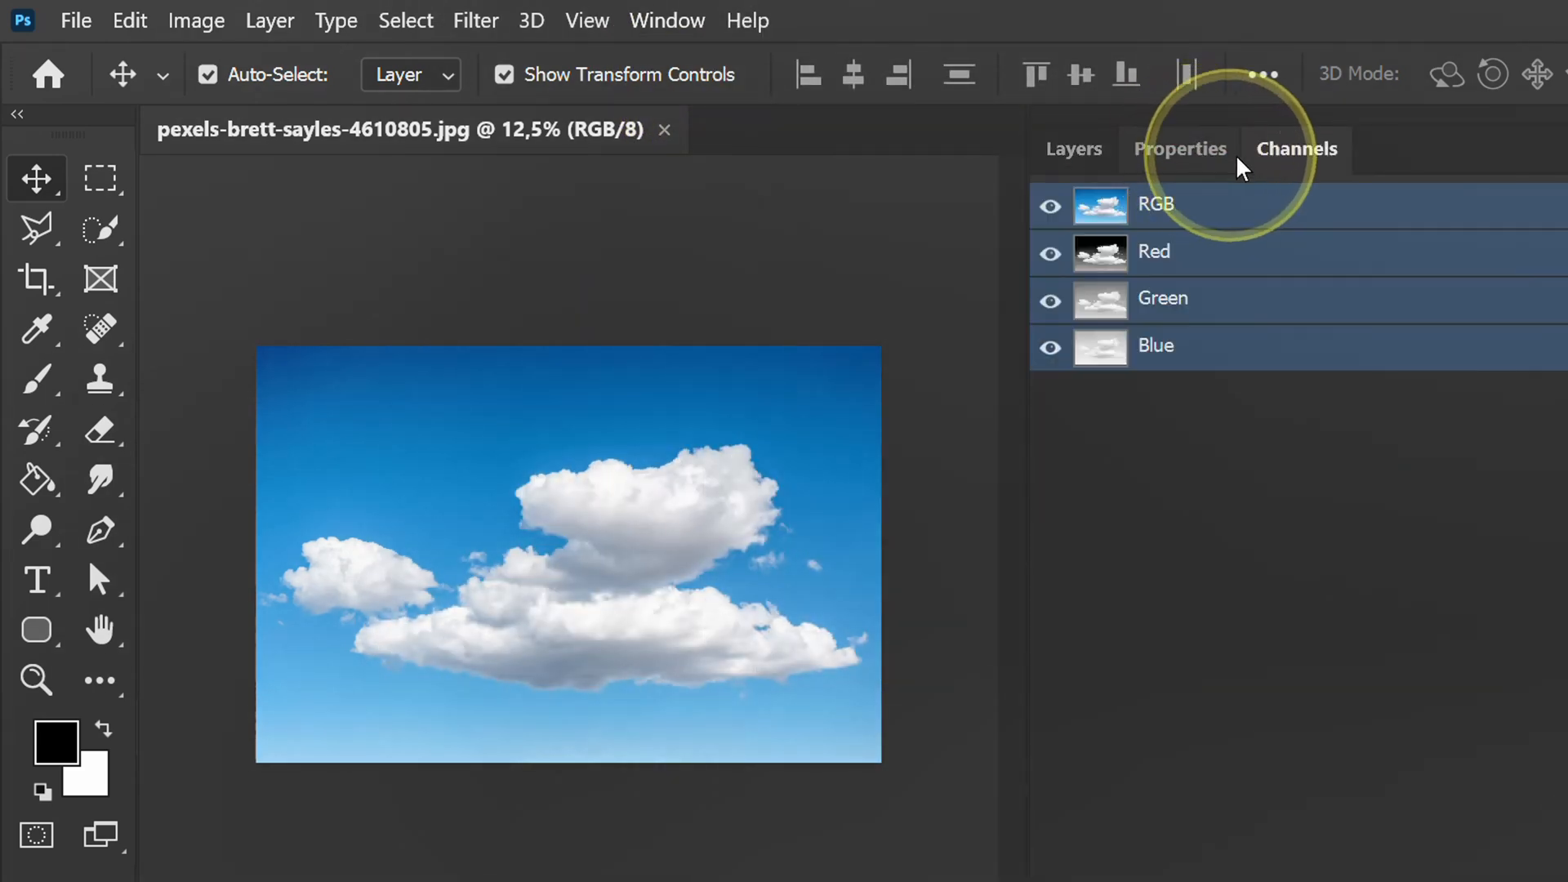
left_click(1296, 148)
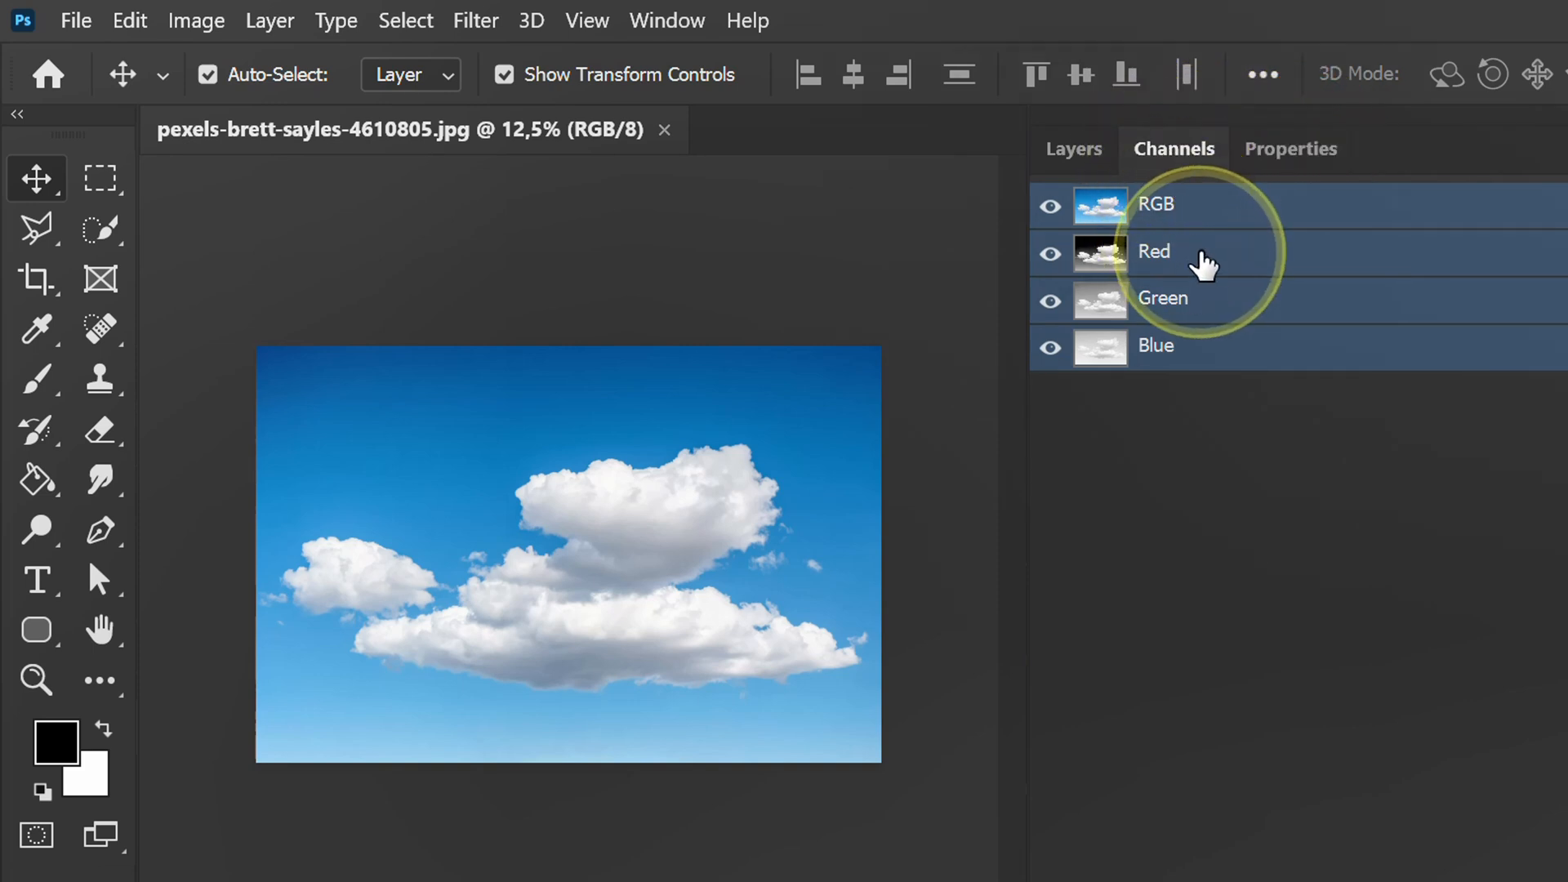
Apply Levels to the Red channel with the black input raised to 80
left_click(1154, 250)
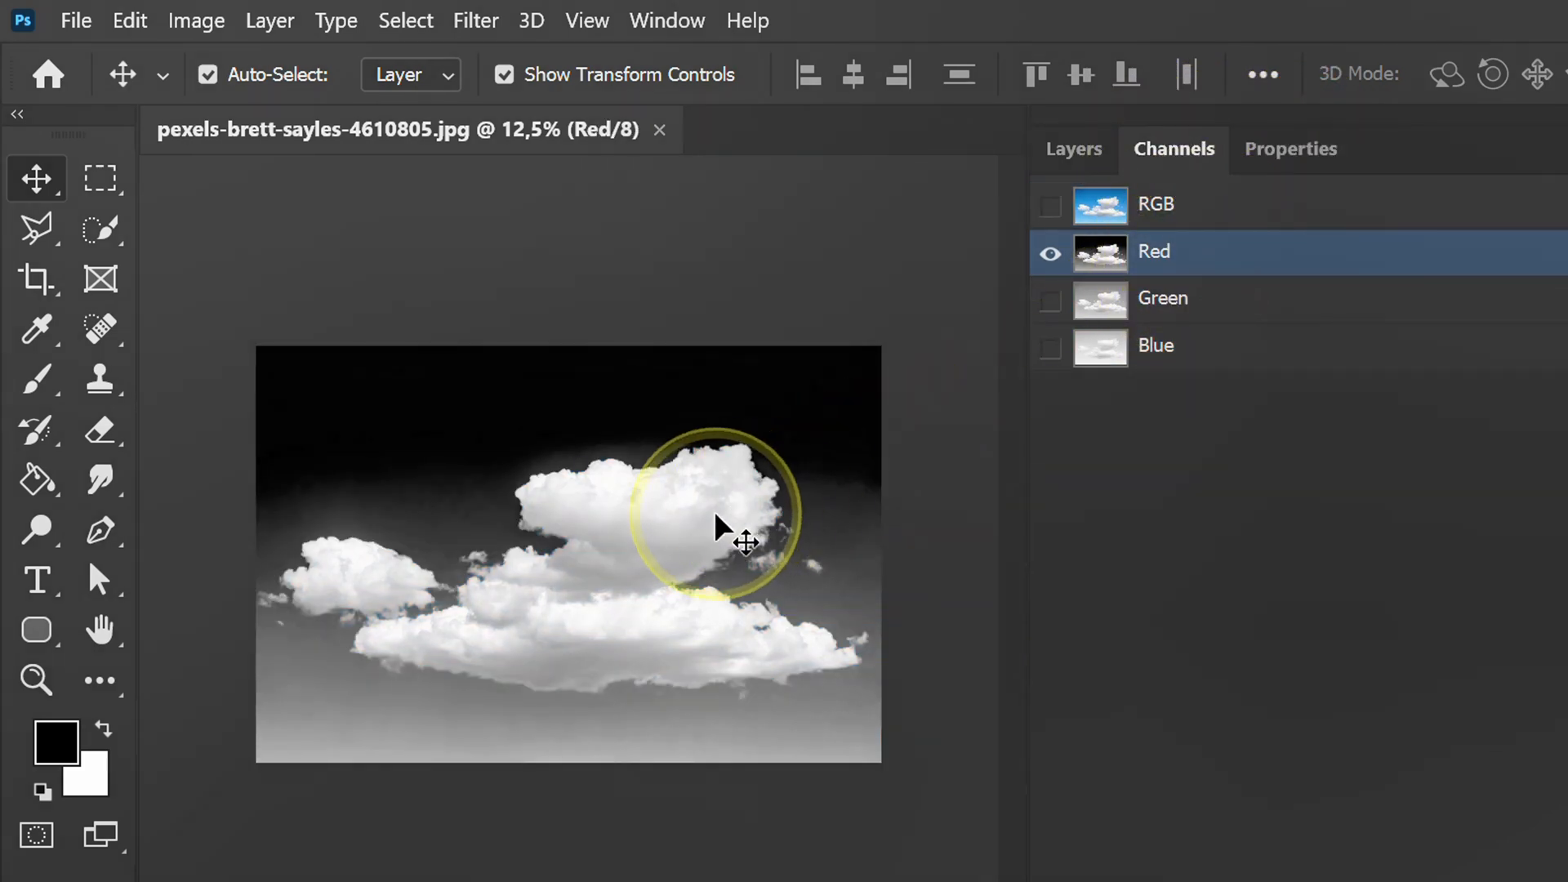
left_click(196, 20)
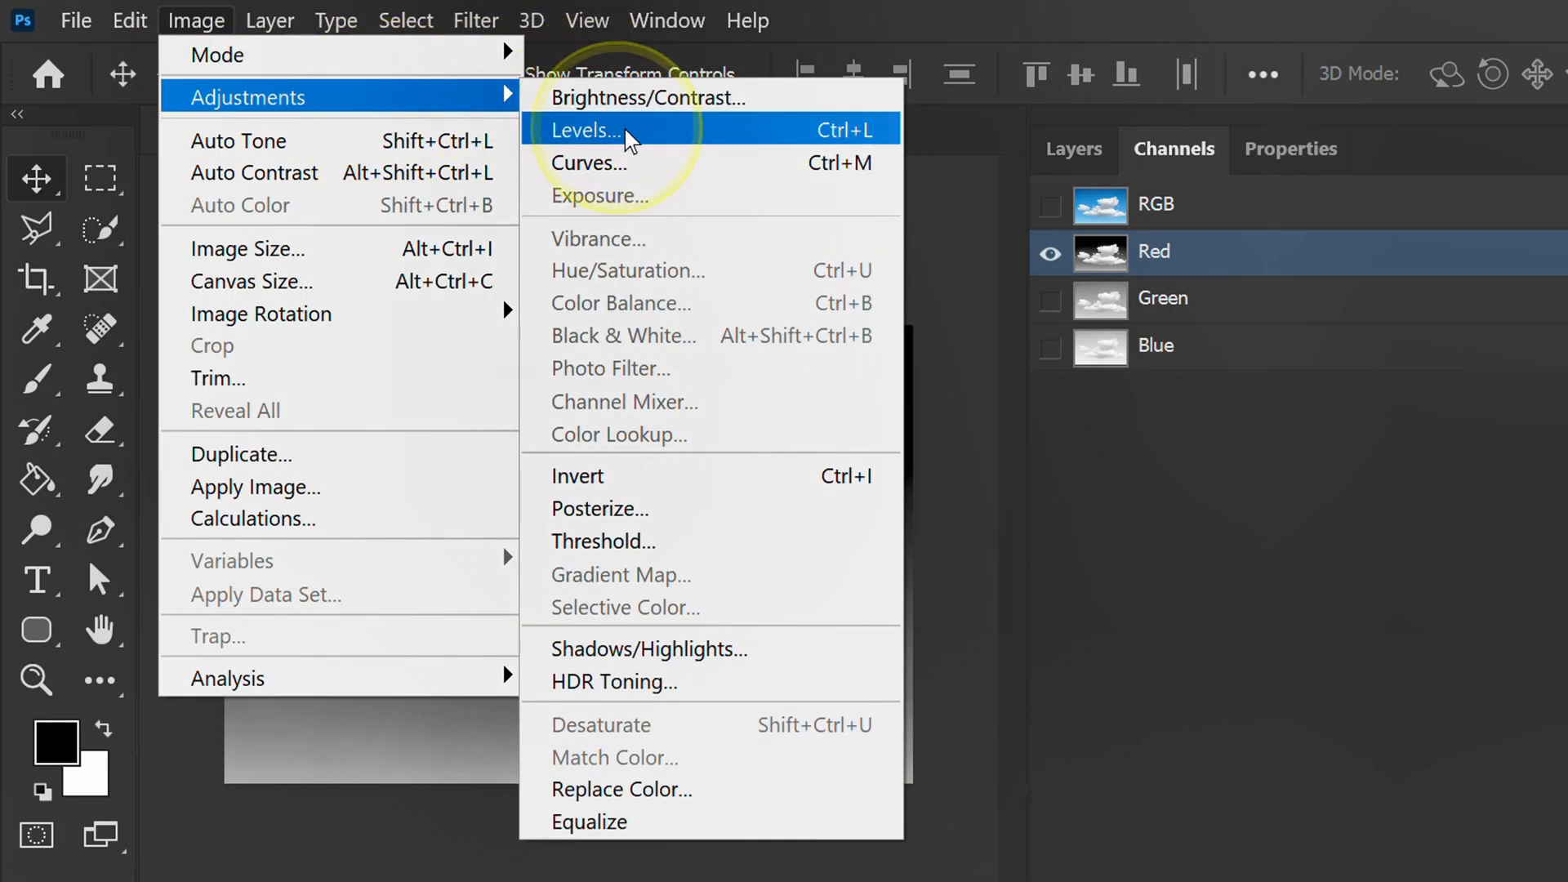
left_click(587, 130)
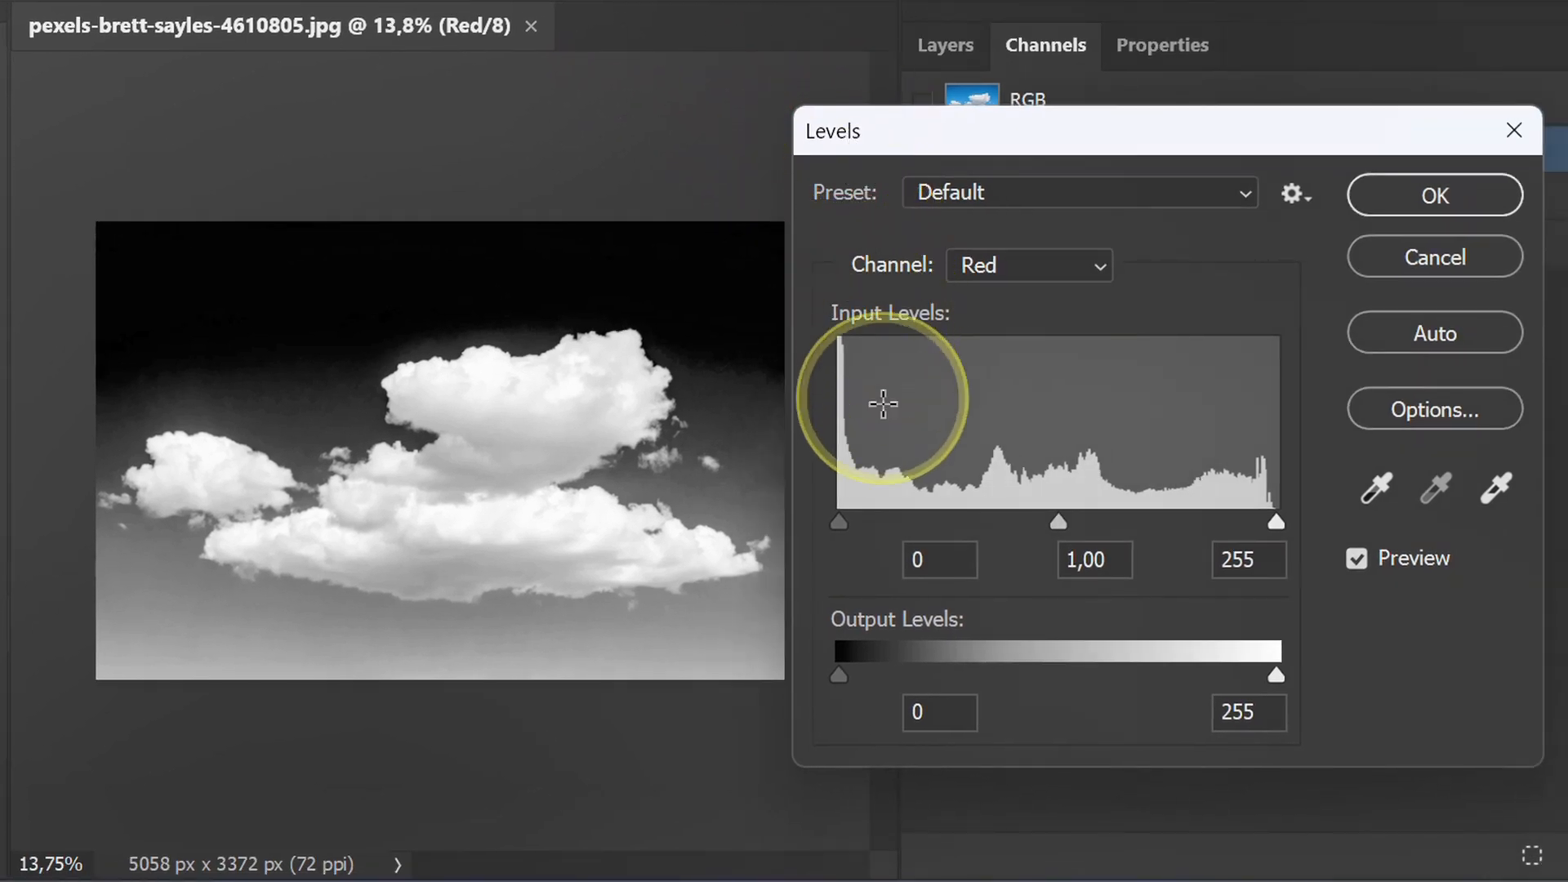
left_click_drag(837, 521, 895, 521)
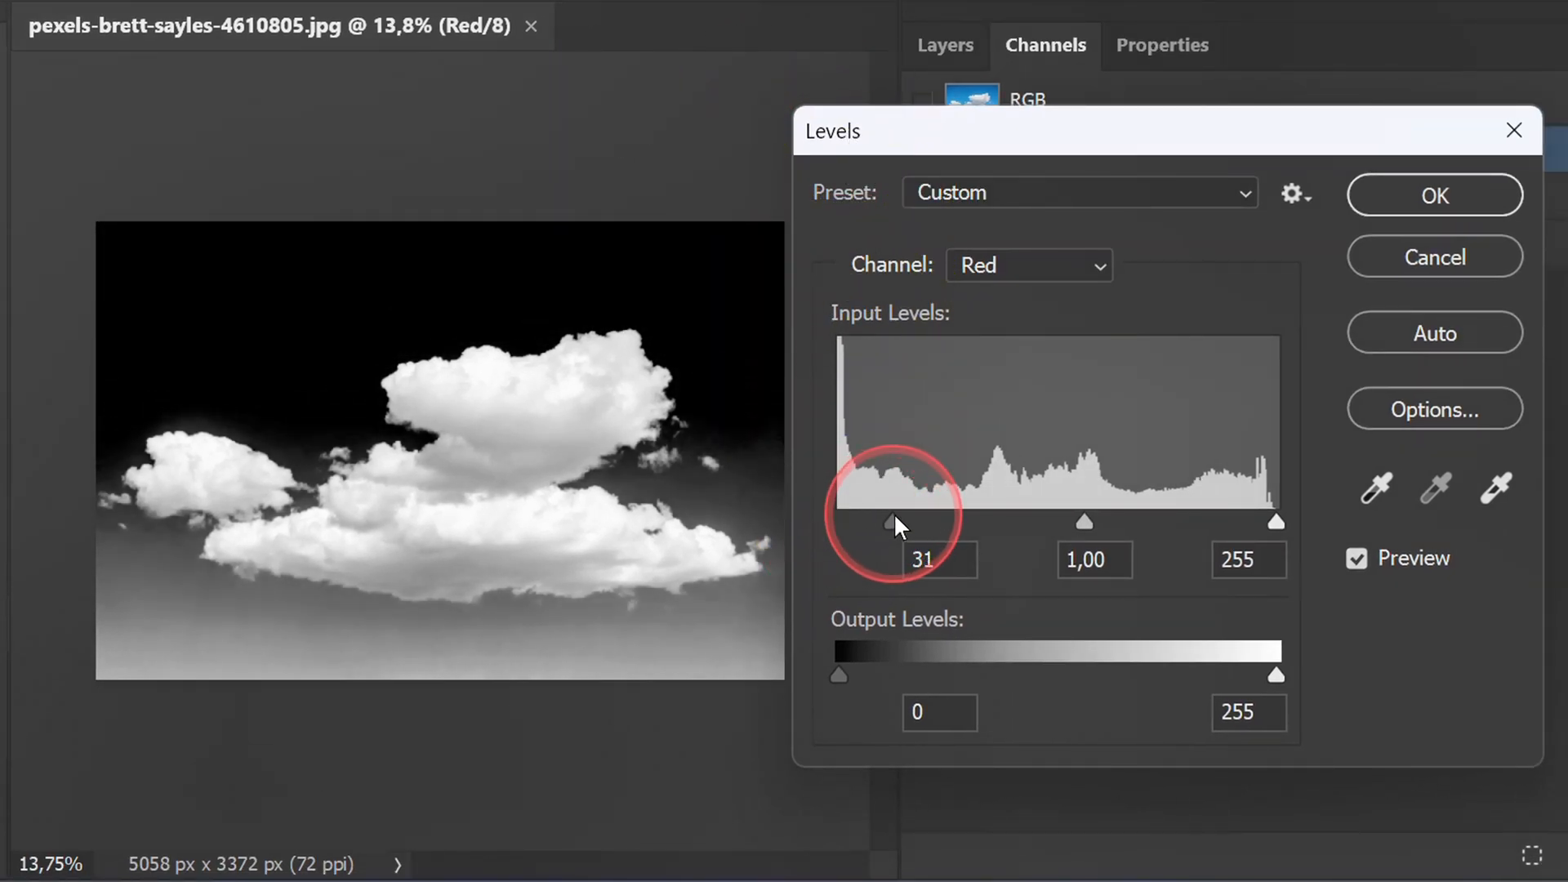
left_click_drag(892, 523, 979, 522)
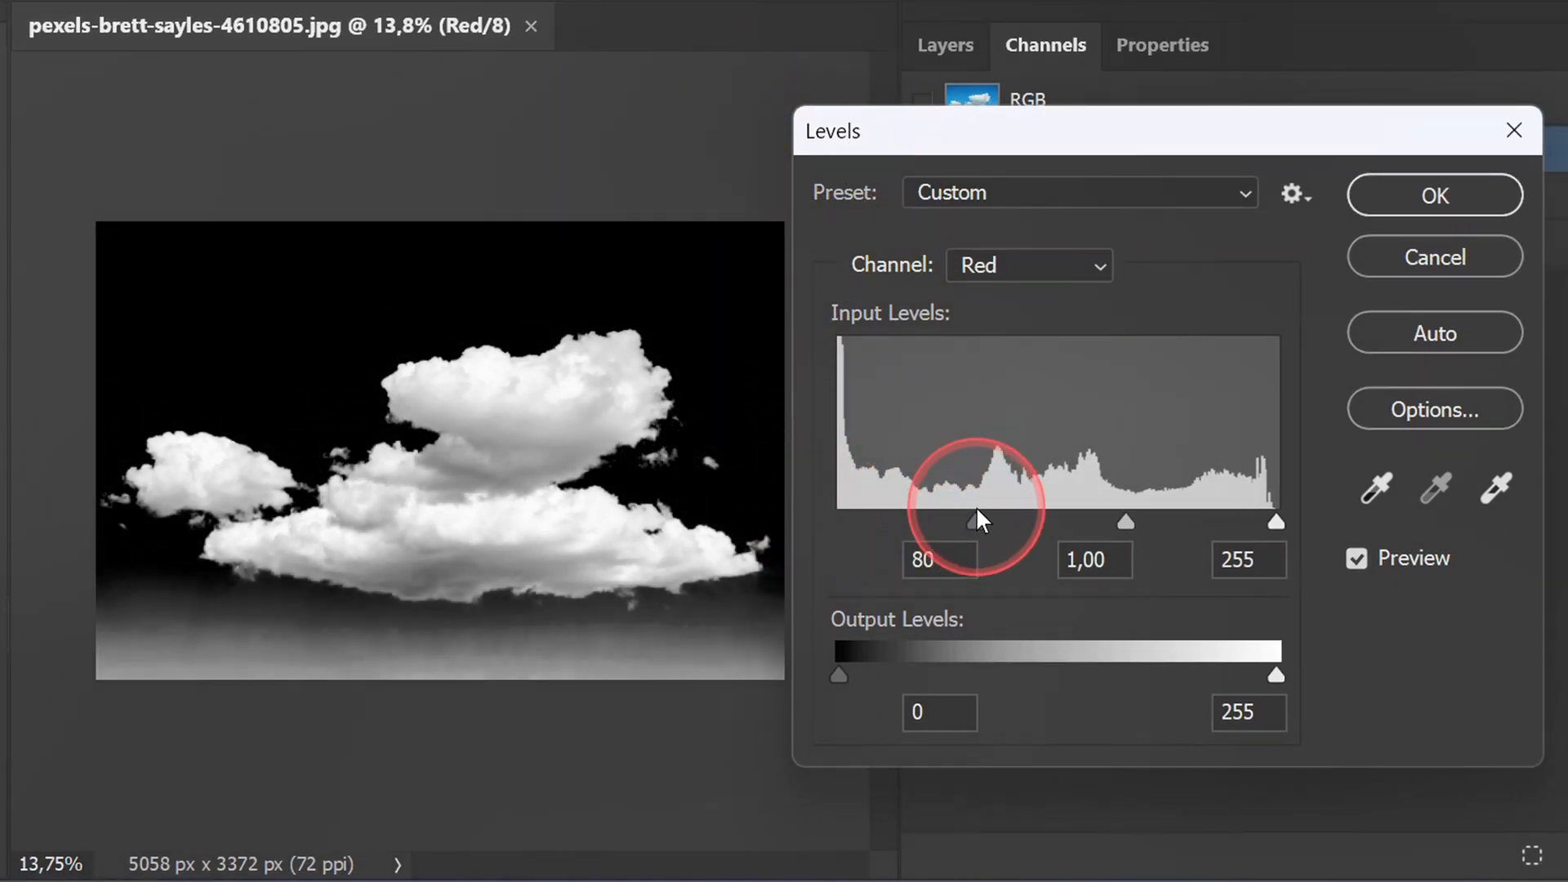
left_click(938, 558)
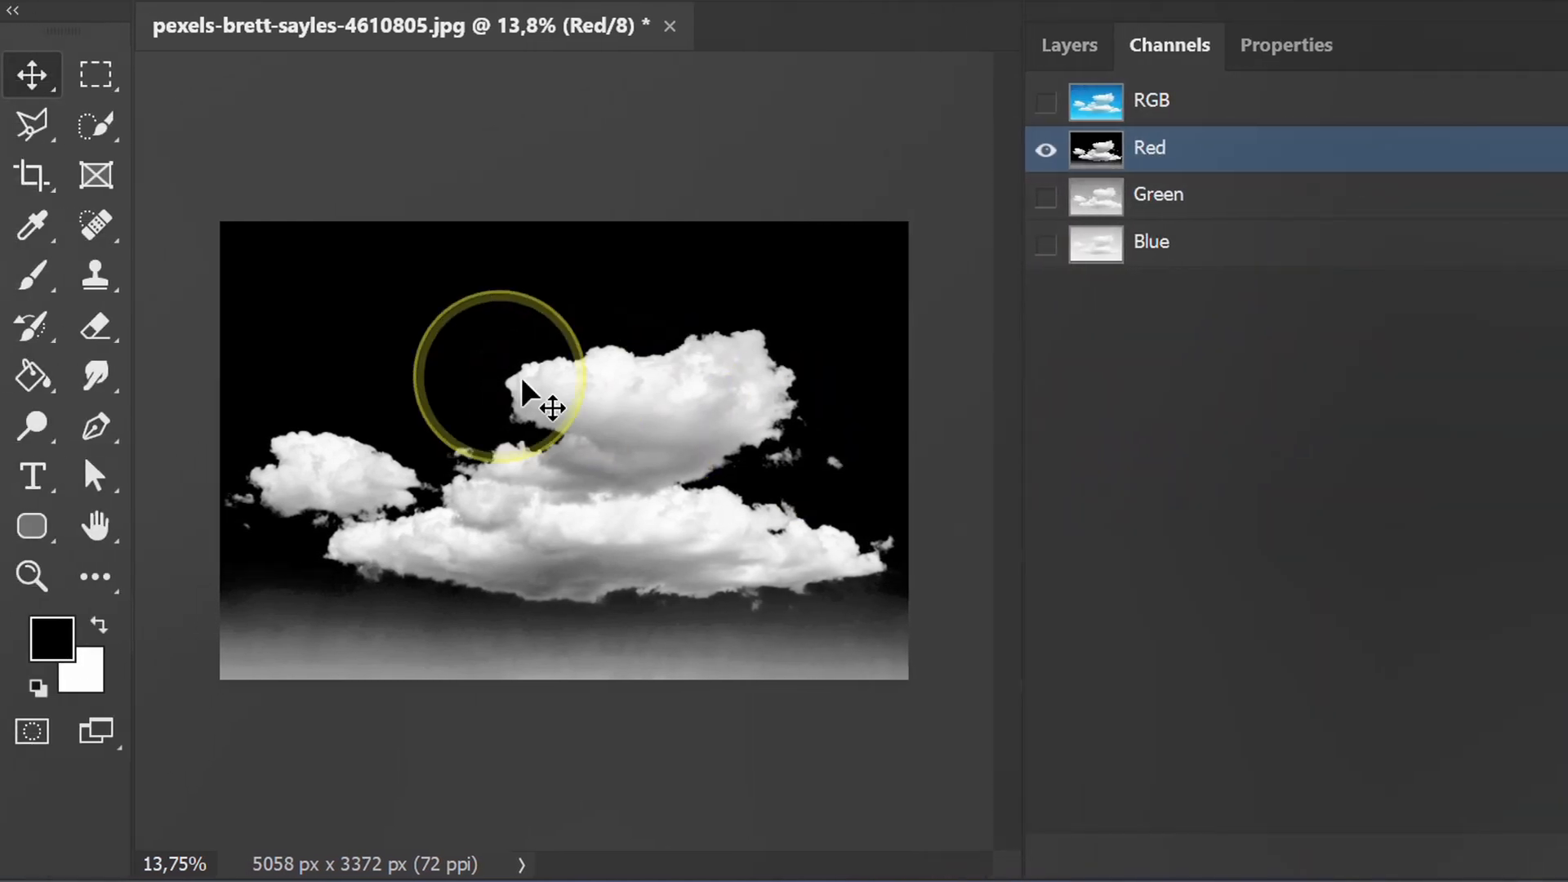
Set up a black brush's size and softness, then pan to the hazy lower clouds
left_click(32, 275)
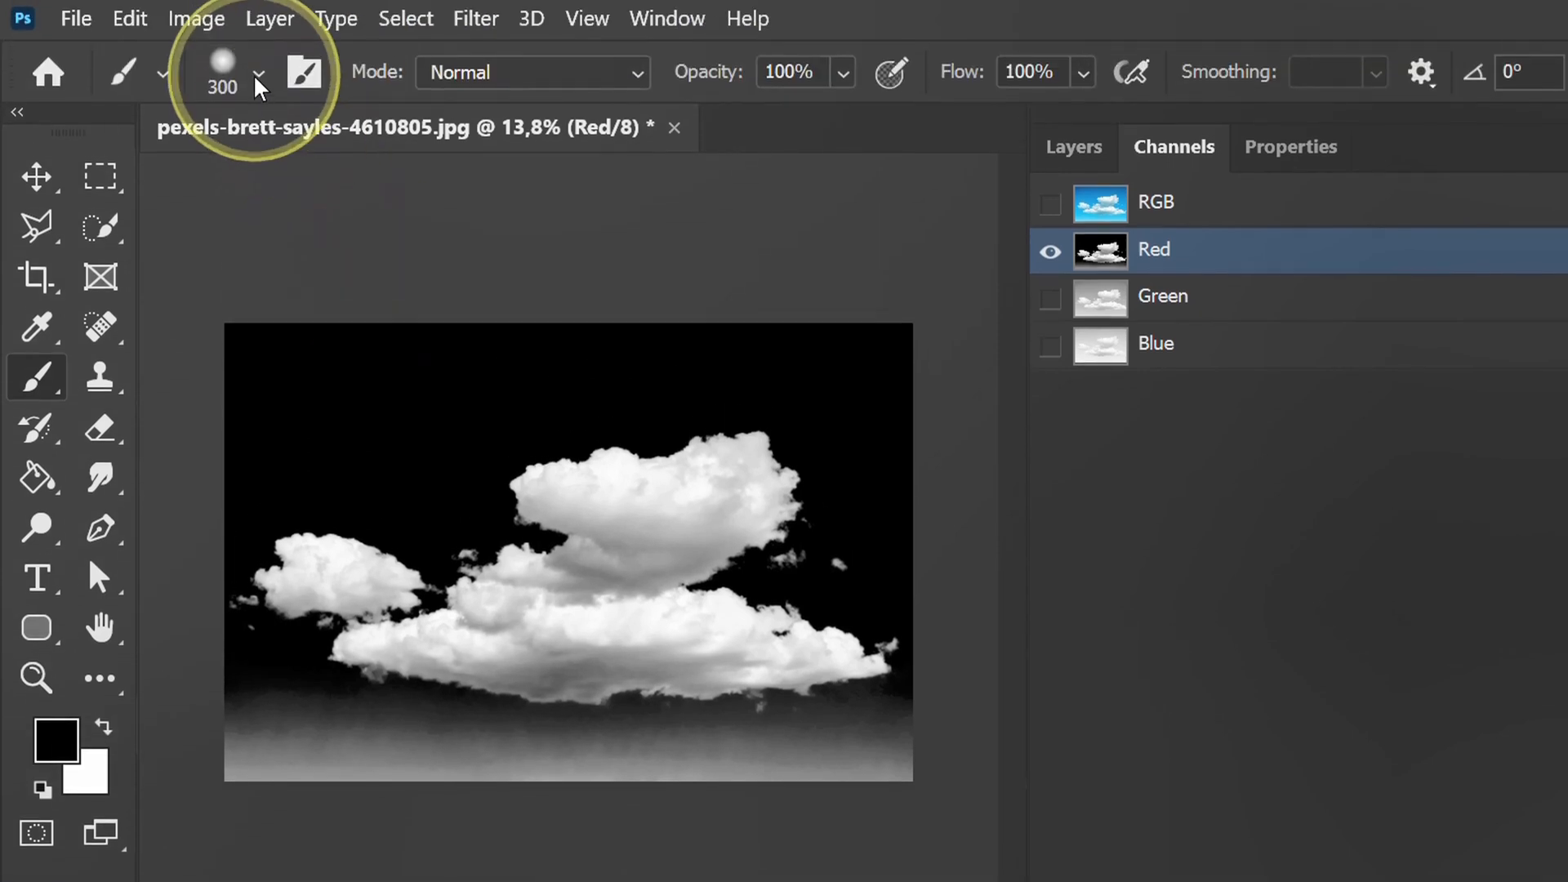
left_click(257, 85)
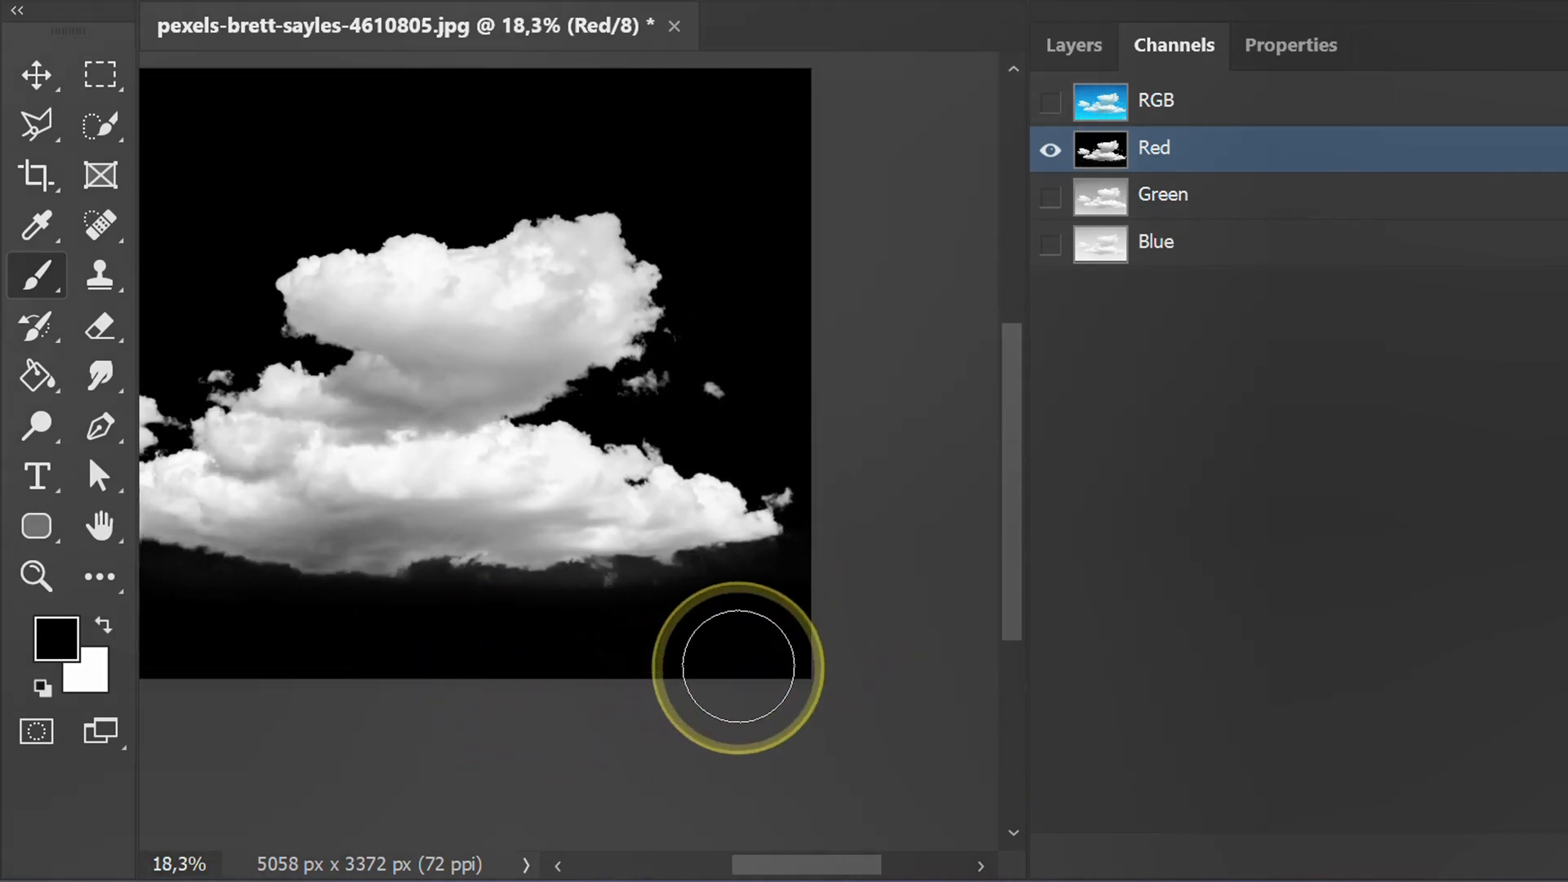
key("space")
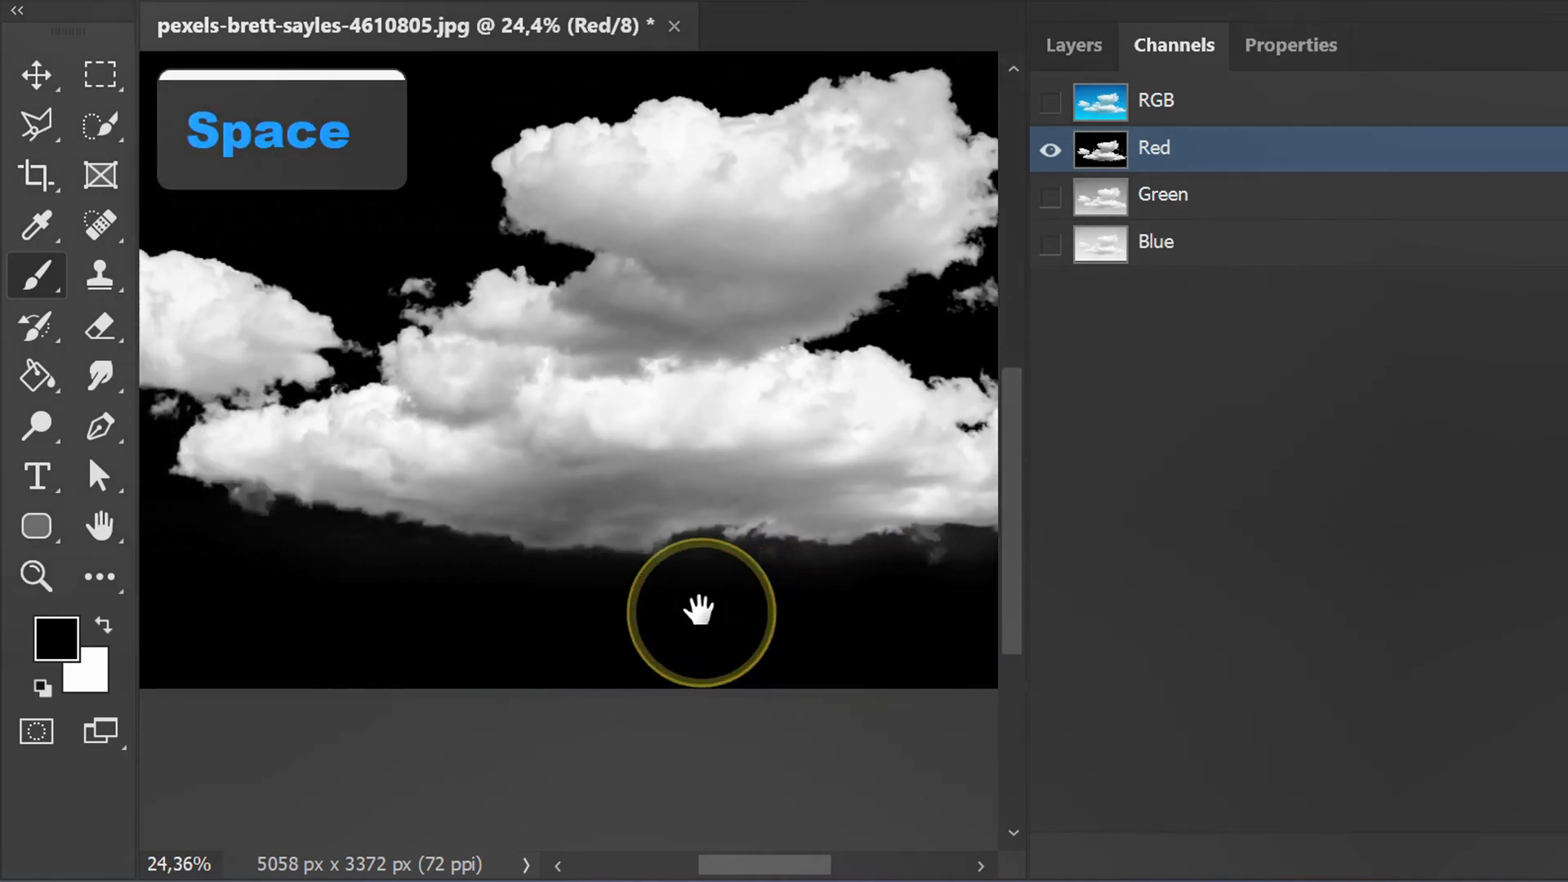
left_click_drag(700, 610, 560, 610)
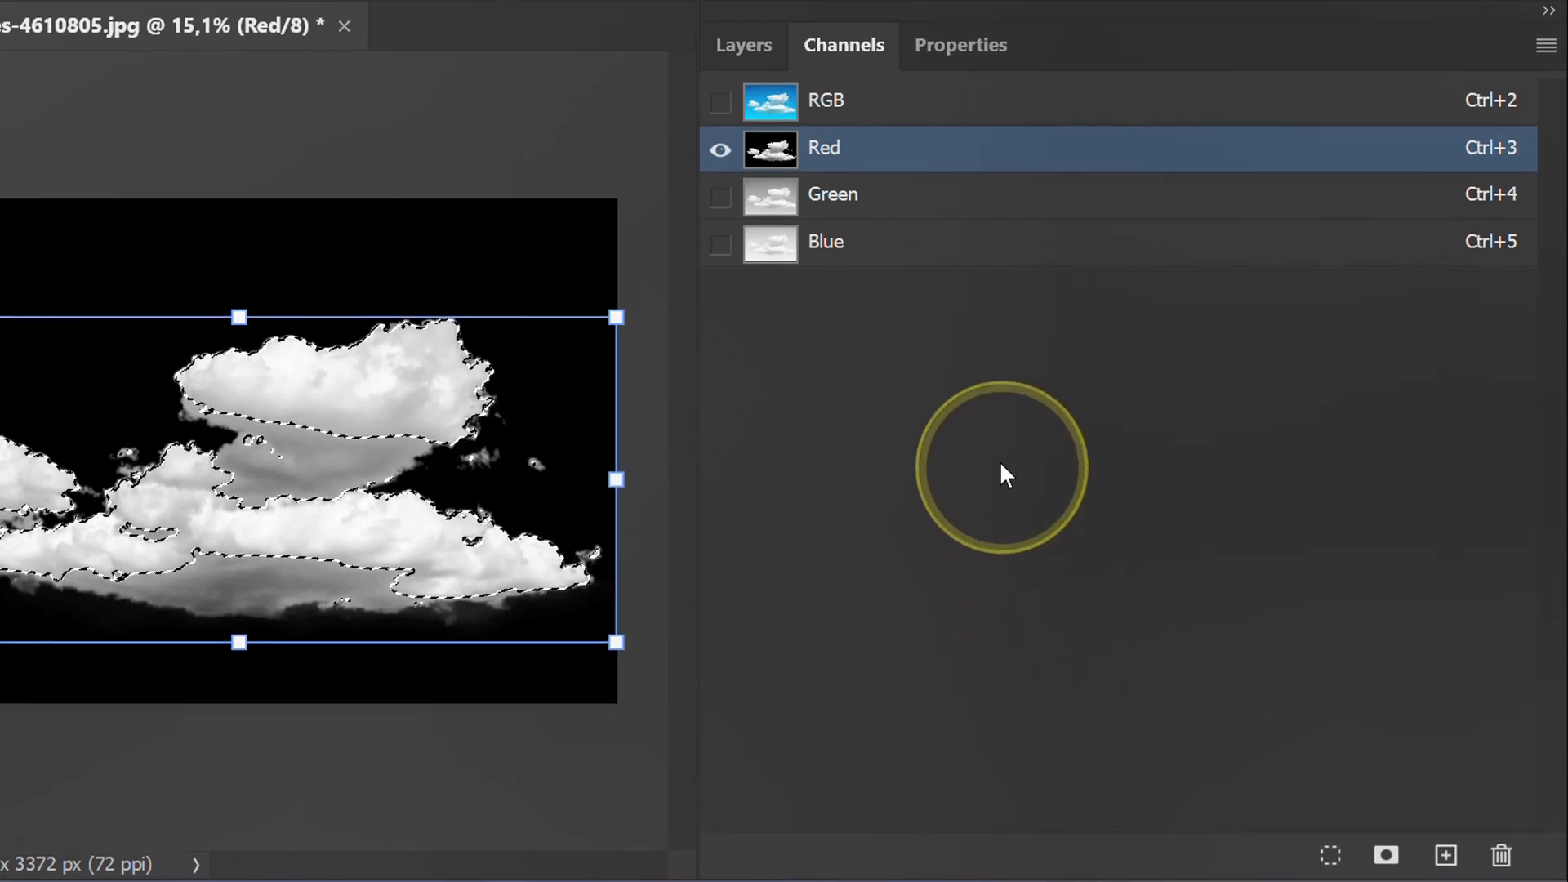
Return to the RGB composite channel and the Layers panel
left_click(826, 99)
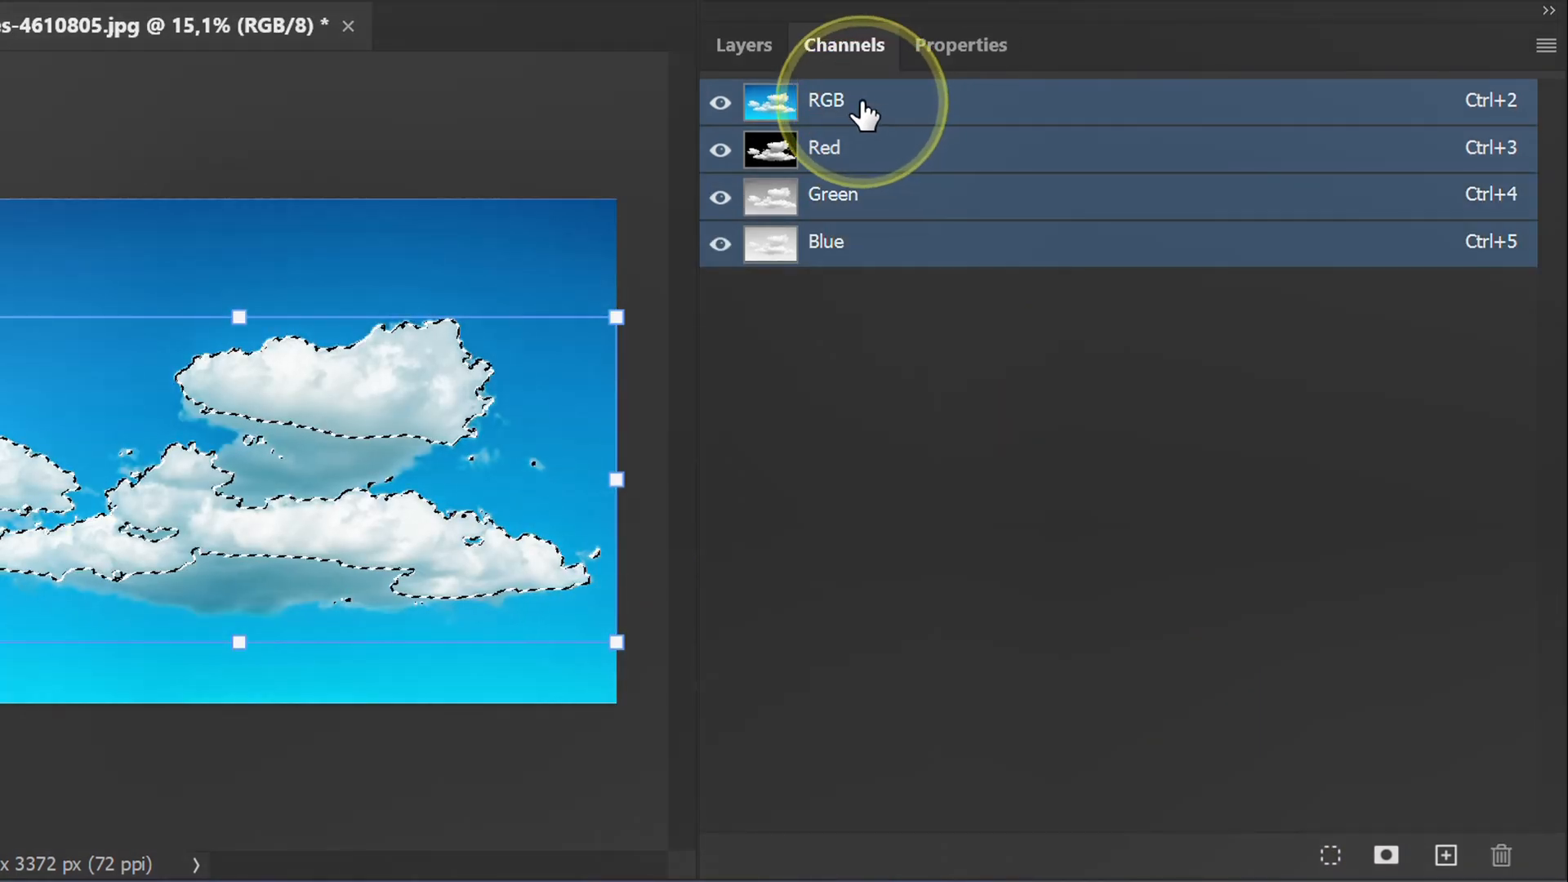
left_click(743, 45)
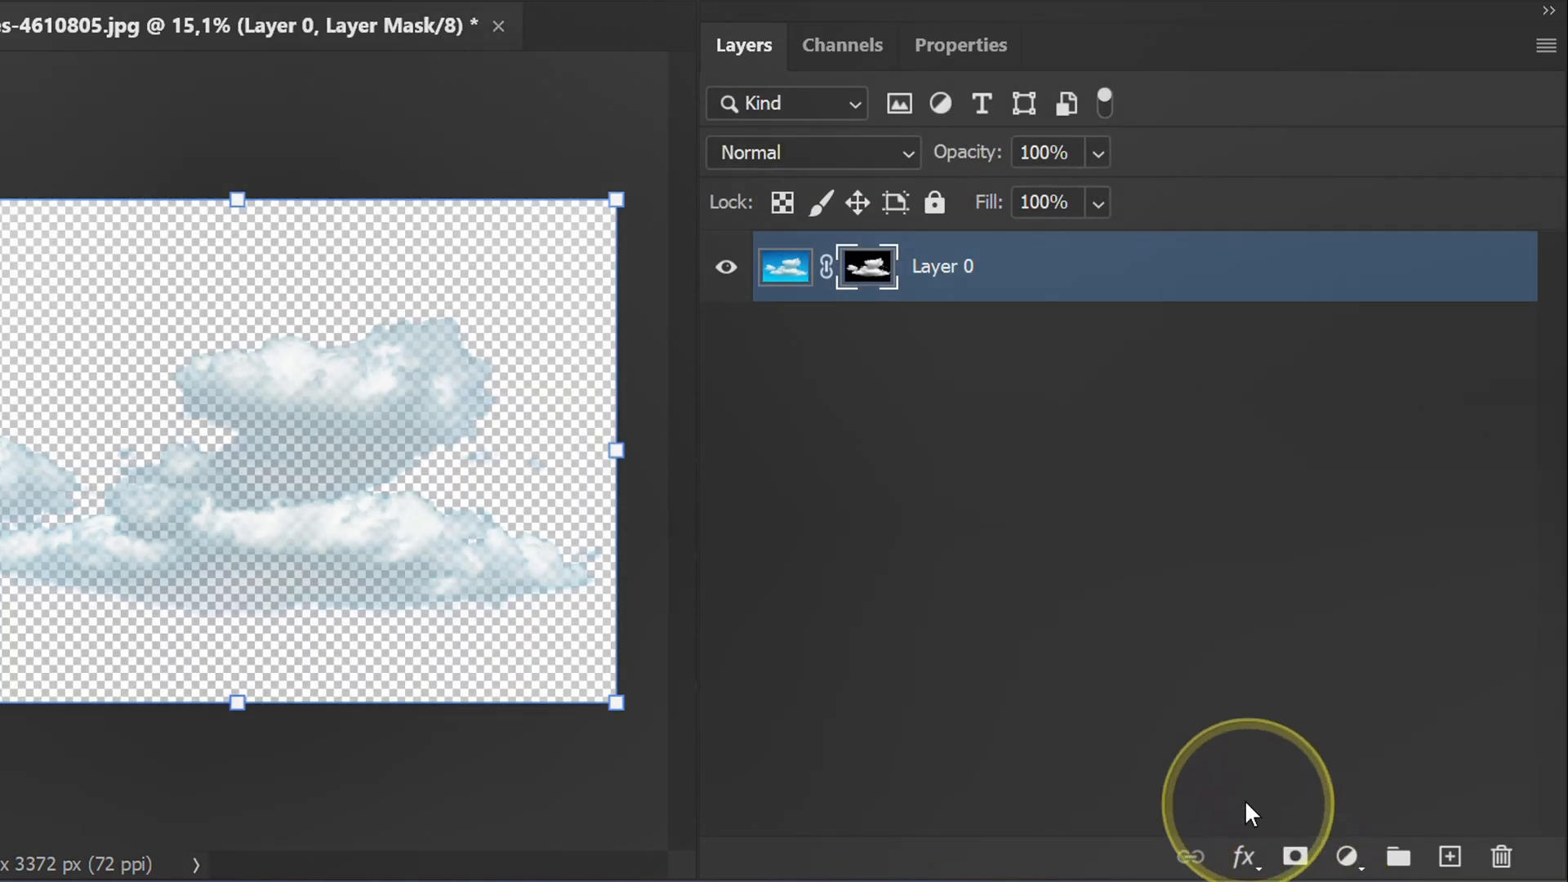
mouse_move(890, 530)
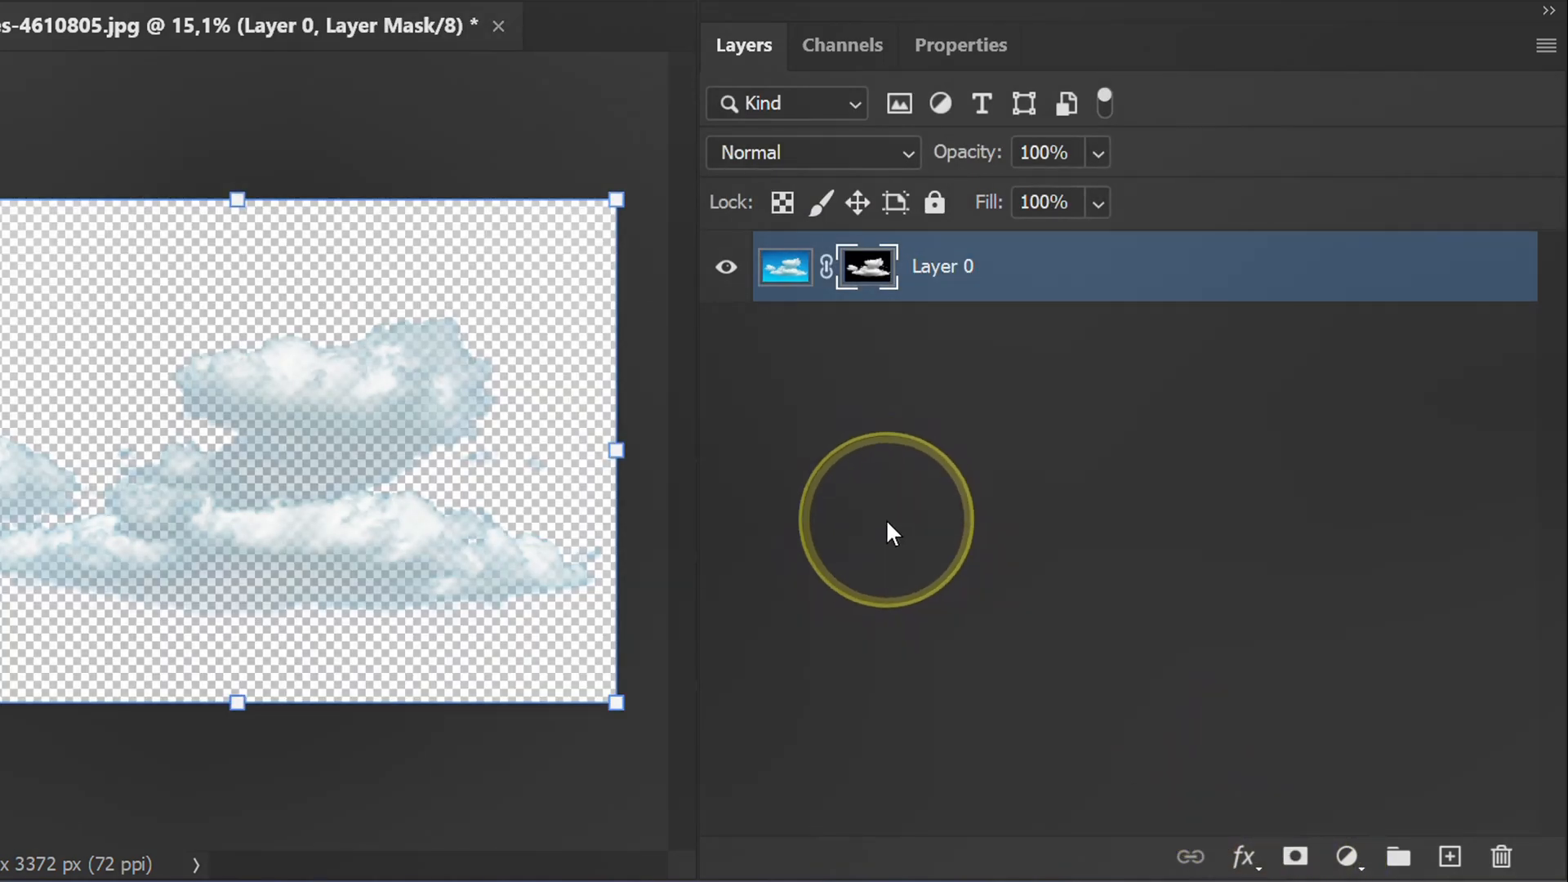
Open the sunflower-field photo pexels-zozz-544554 through File > Open
left_click(76, 19)
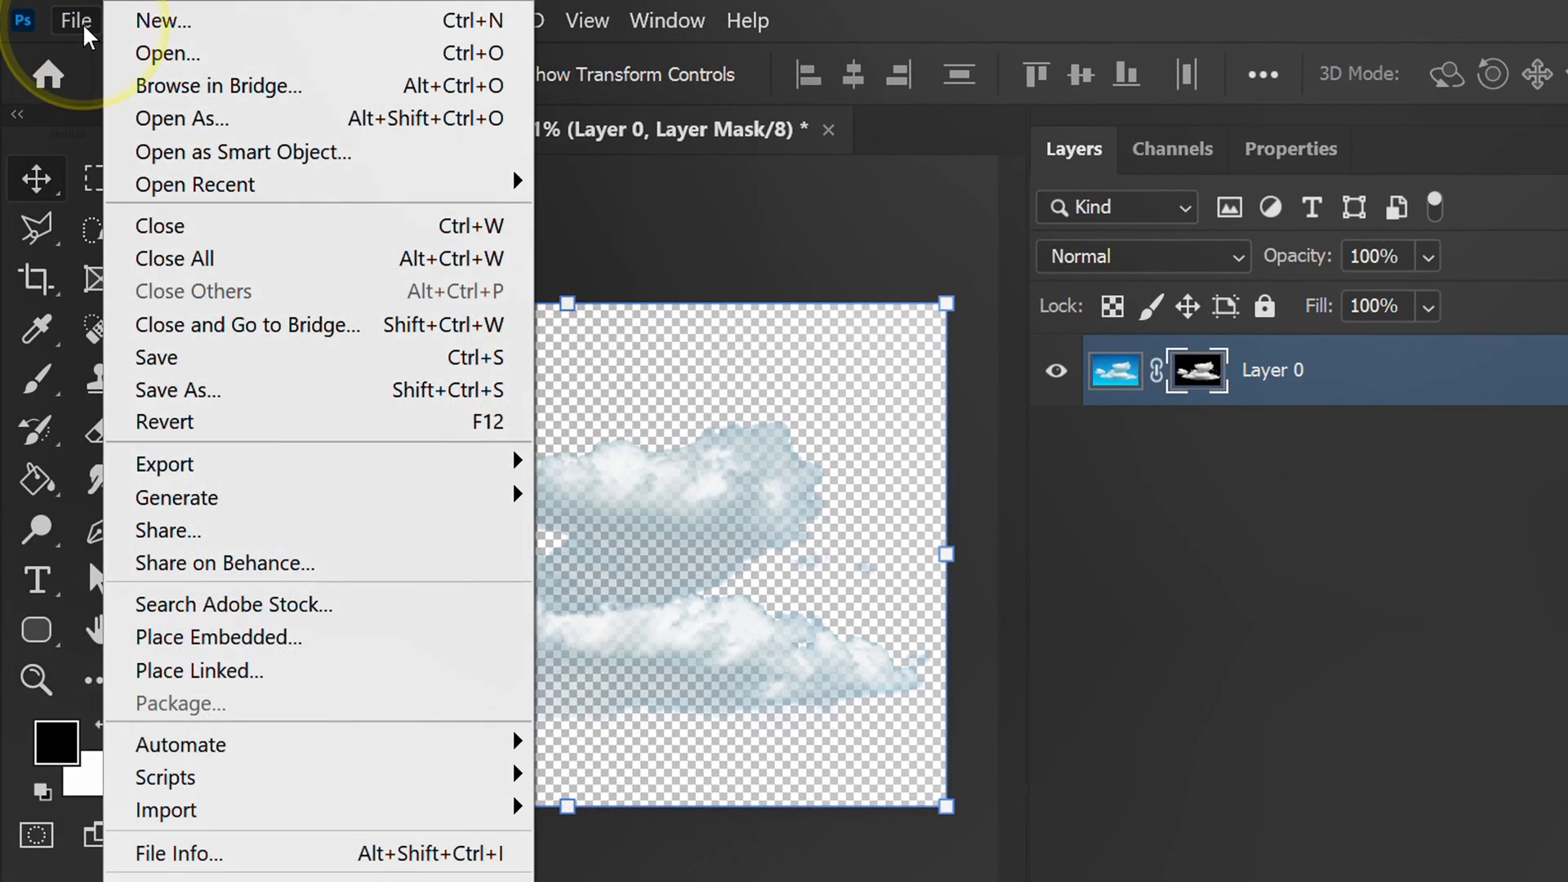
left_click(165, 53)
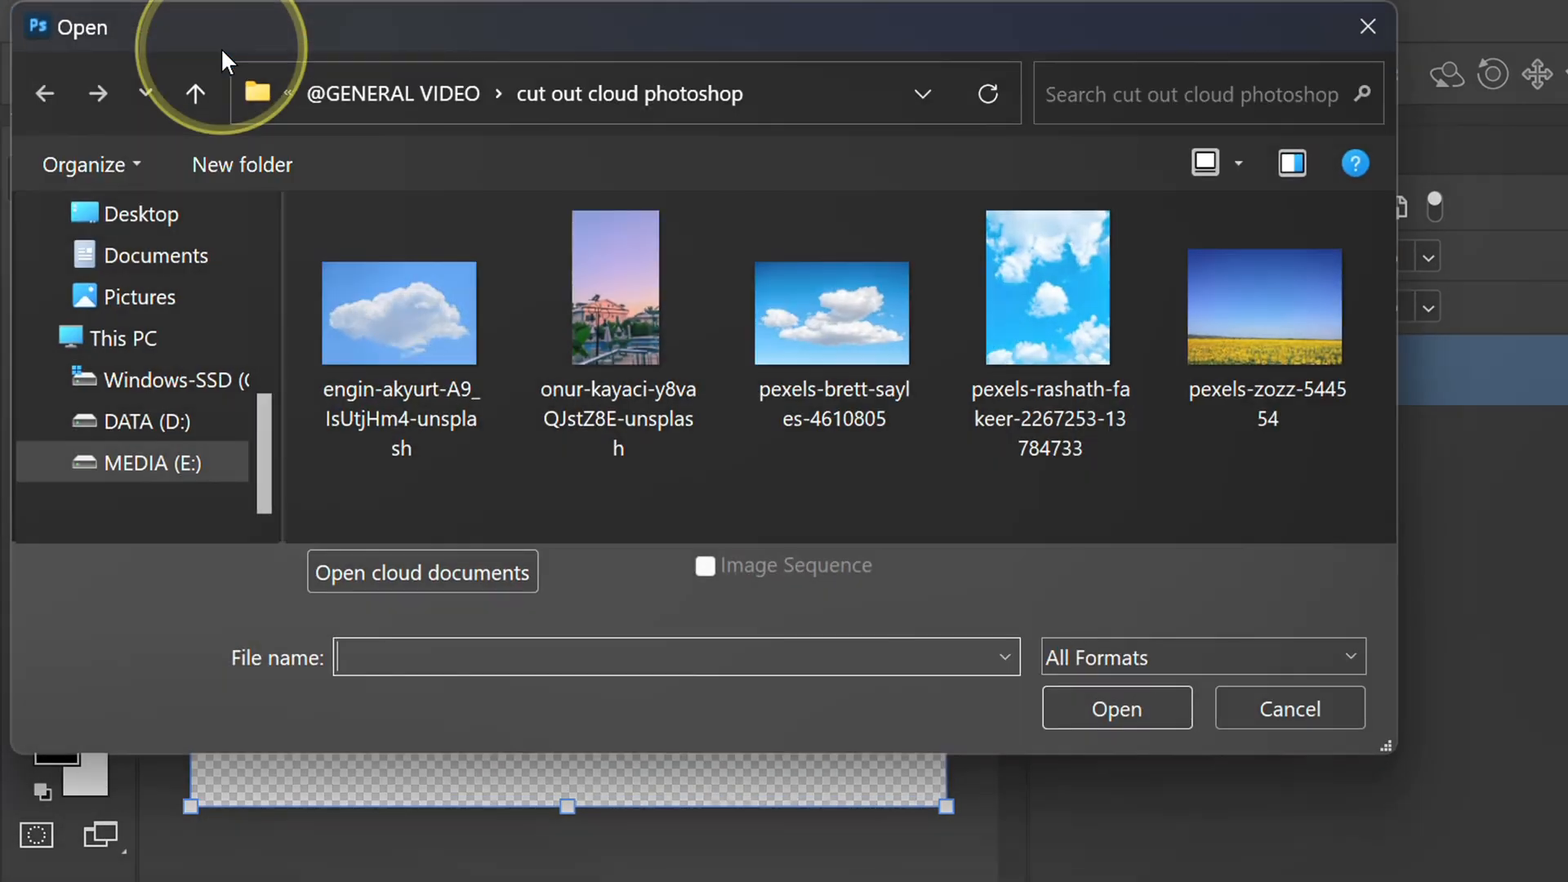
left_click(1265, 315)
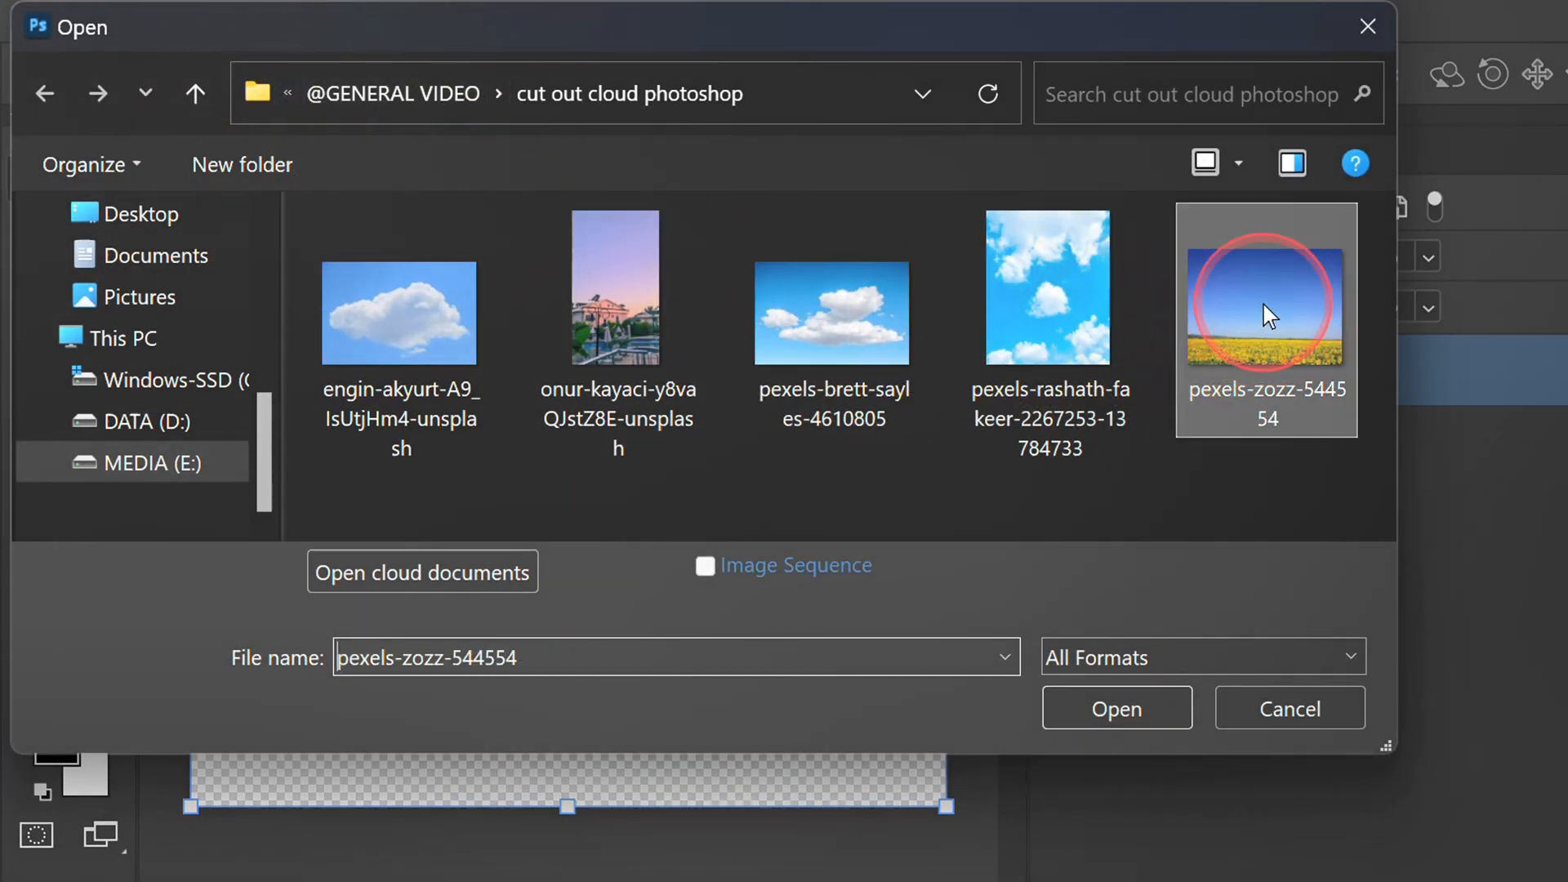
left_click(1116, 708)
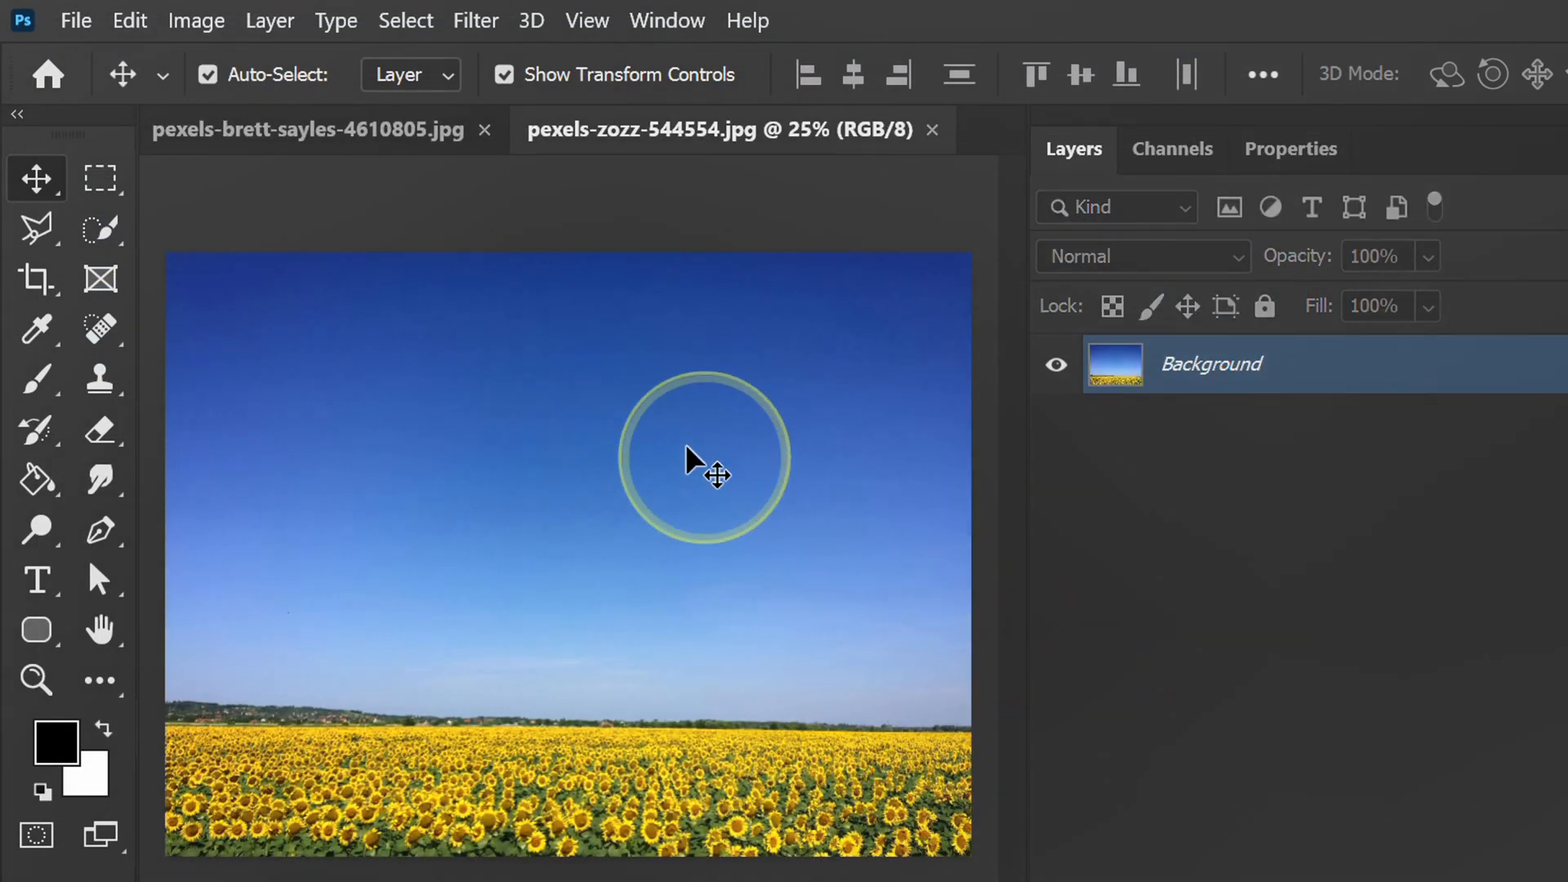
Drag the masked cloud Layer 0 from the cloud document onto the sunflower document
left_click(308, 130)
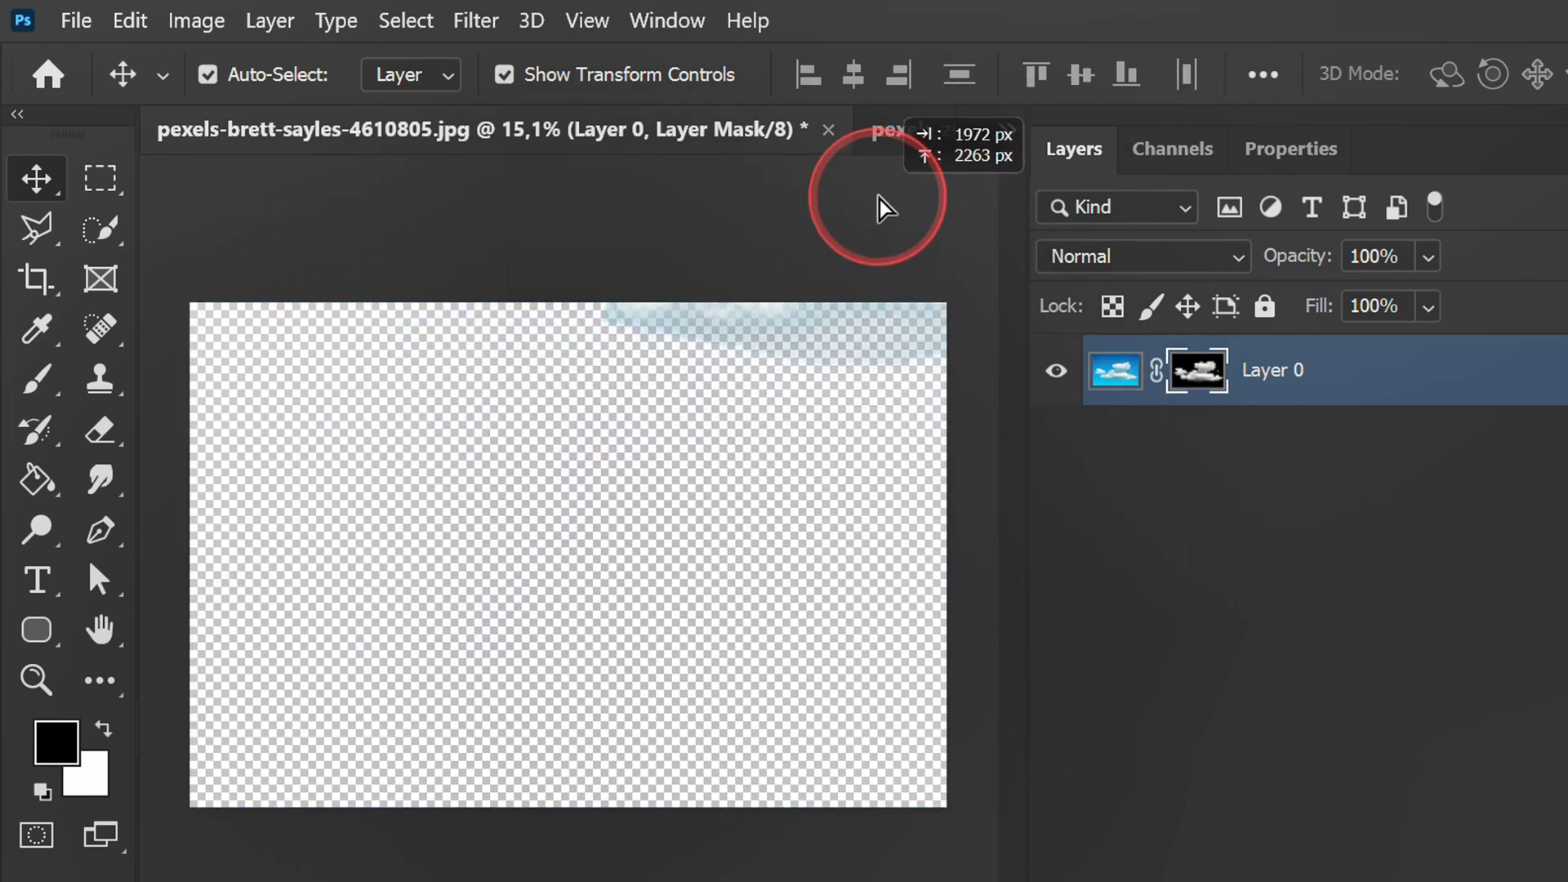
left_click(700, 130)
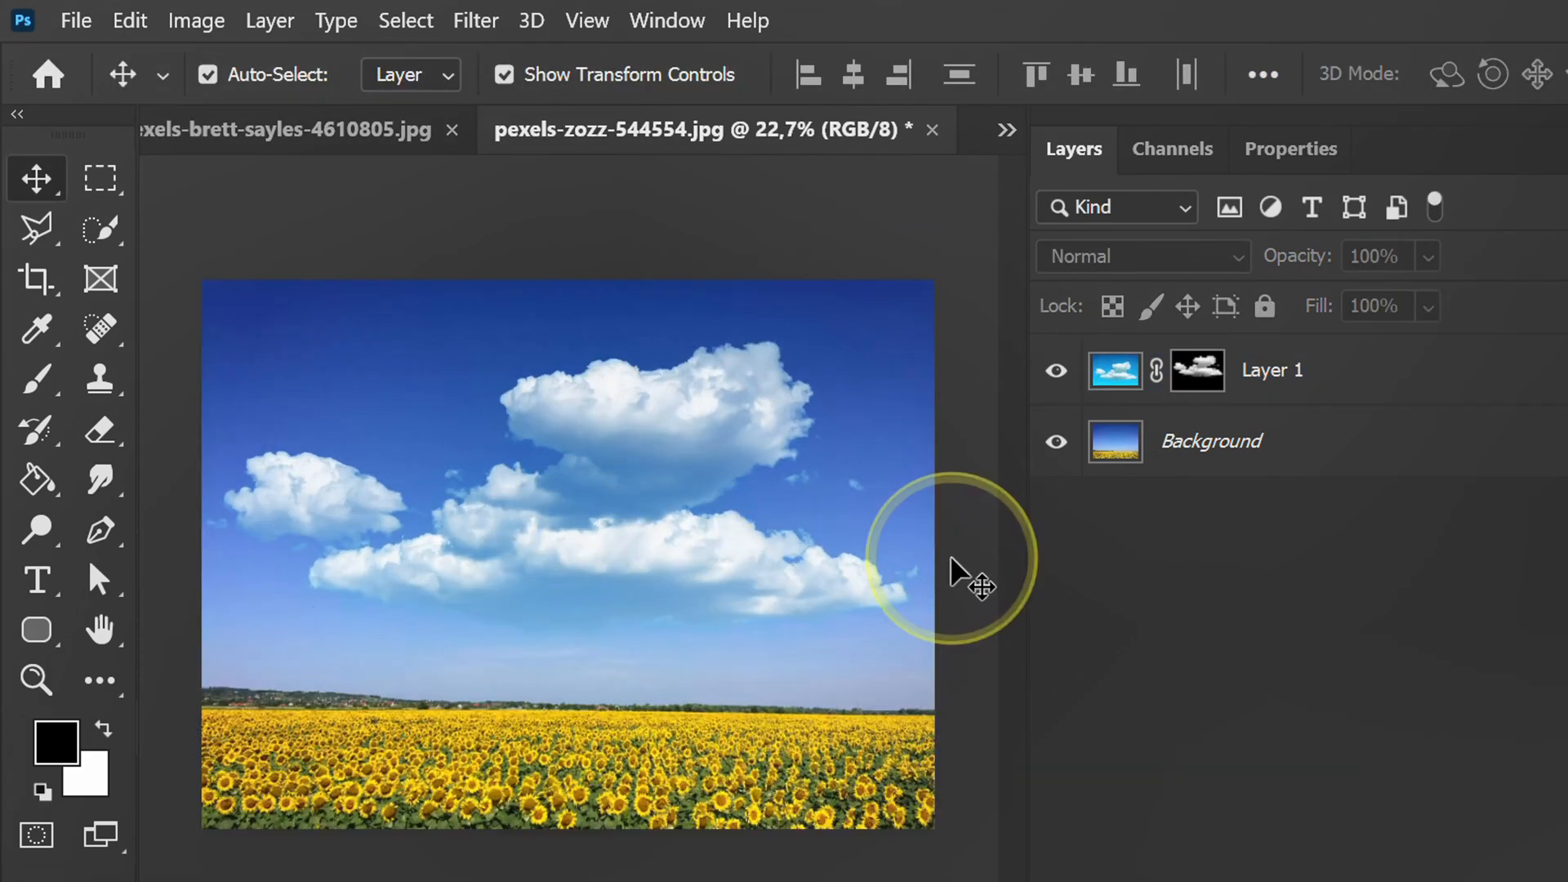
Preview the blend modes for Layer 1, then set it to Screen
left_click(1270, 370)
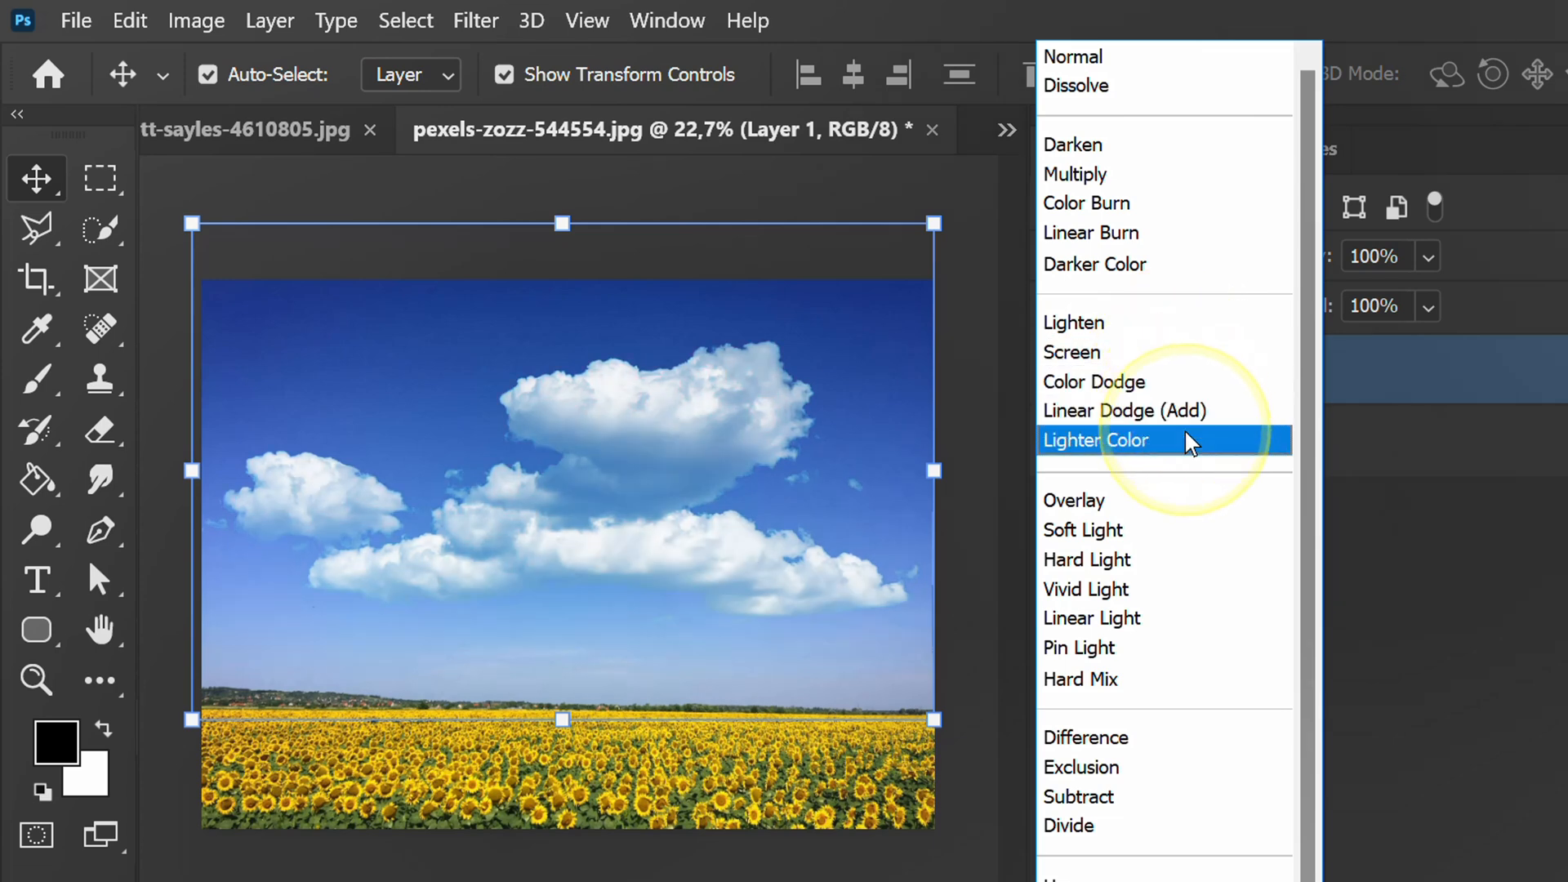
left_click(1095, 381)
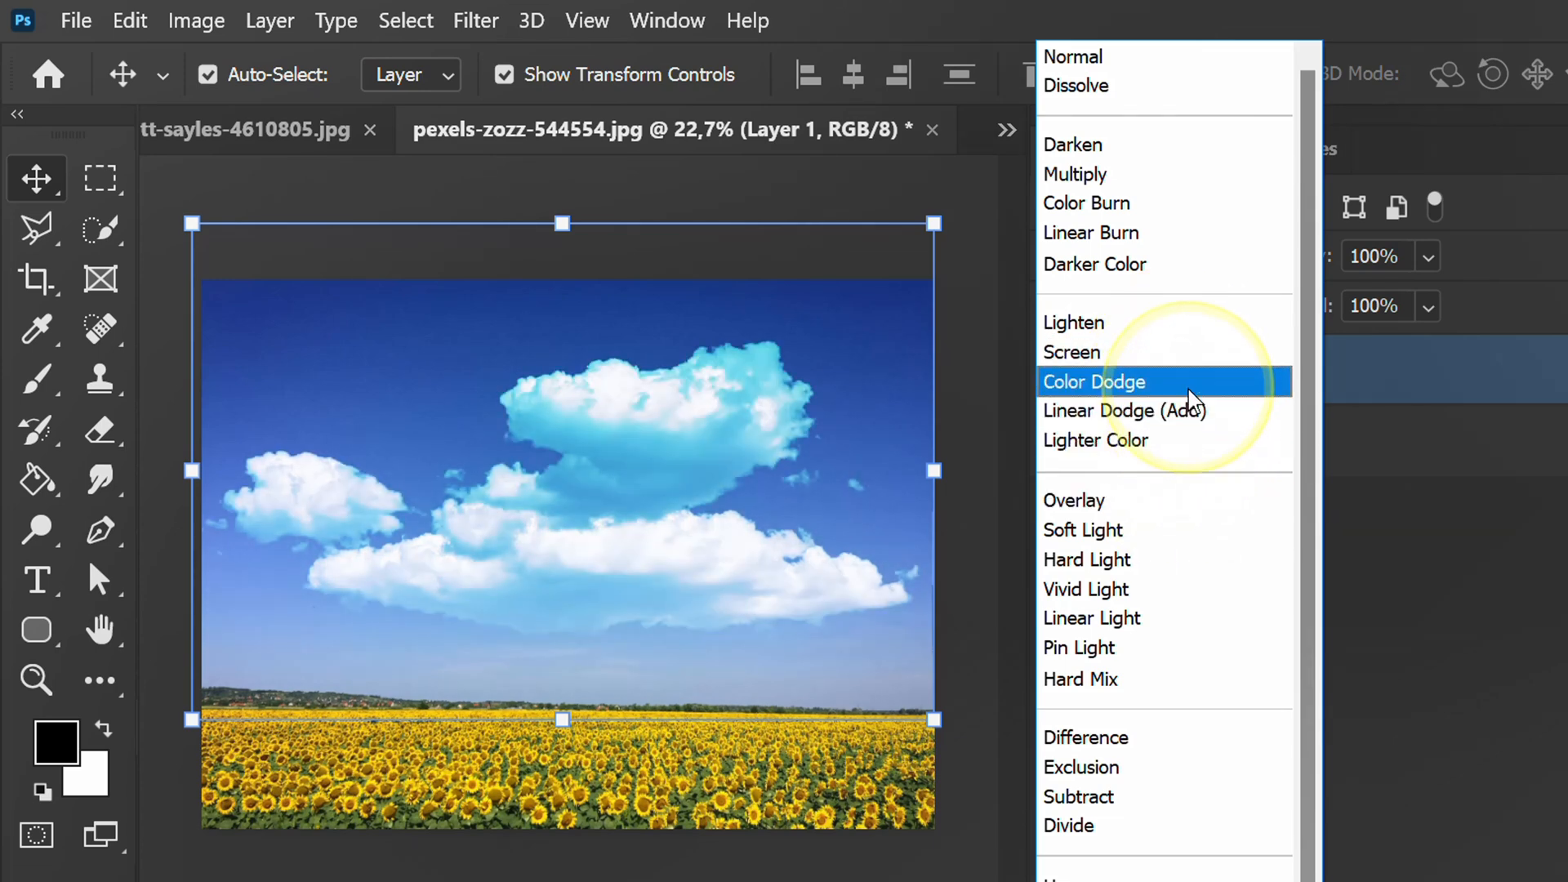
left_click(1070, 352)
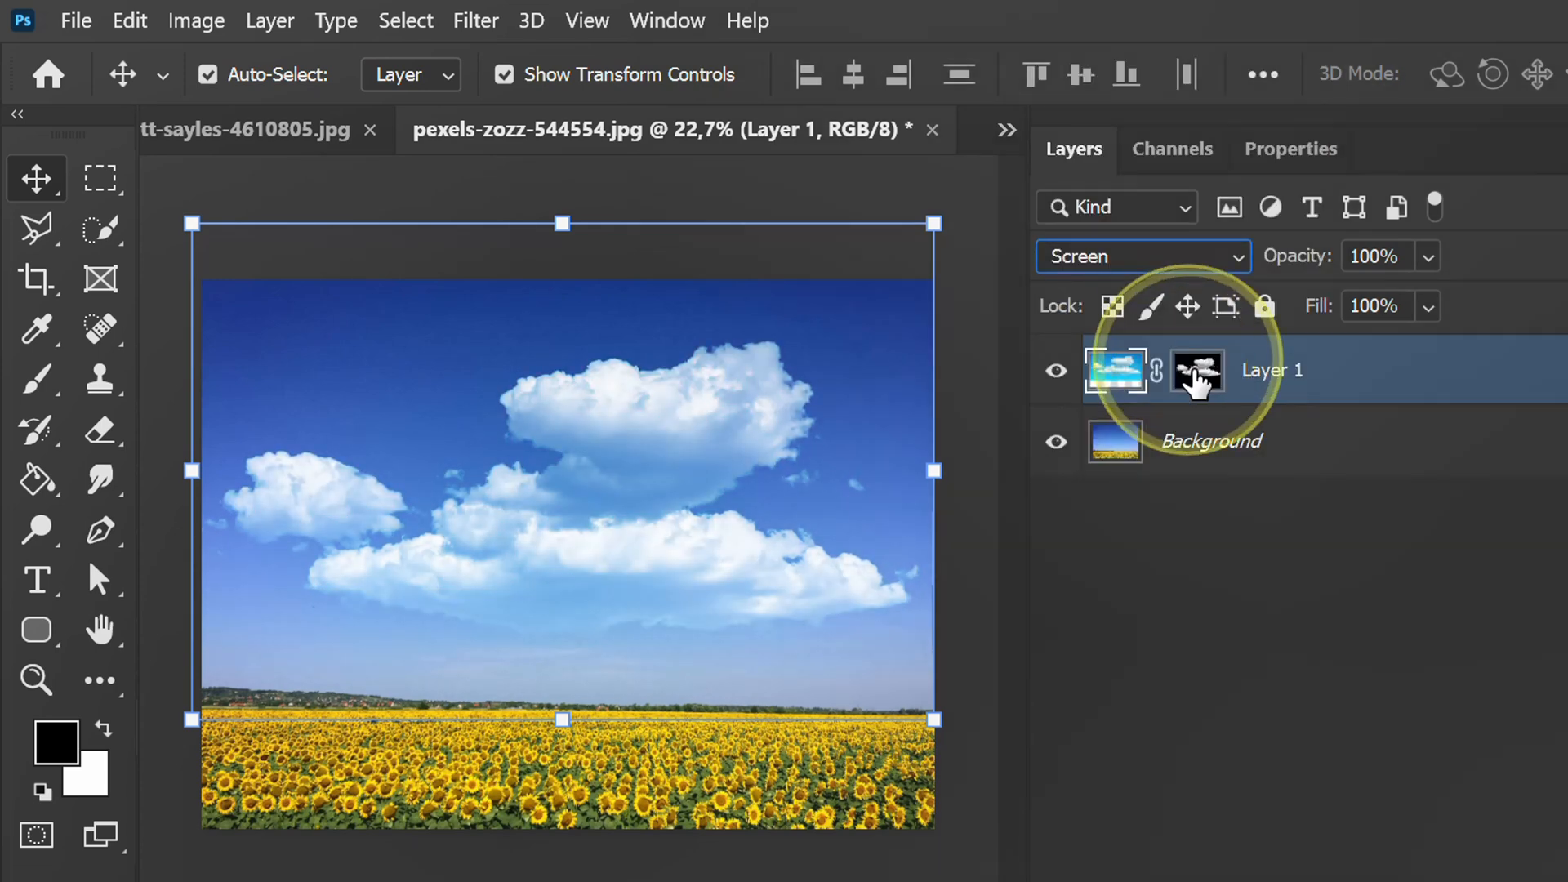